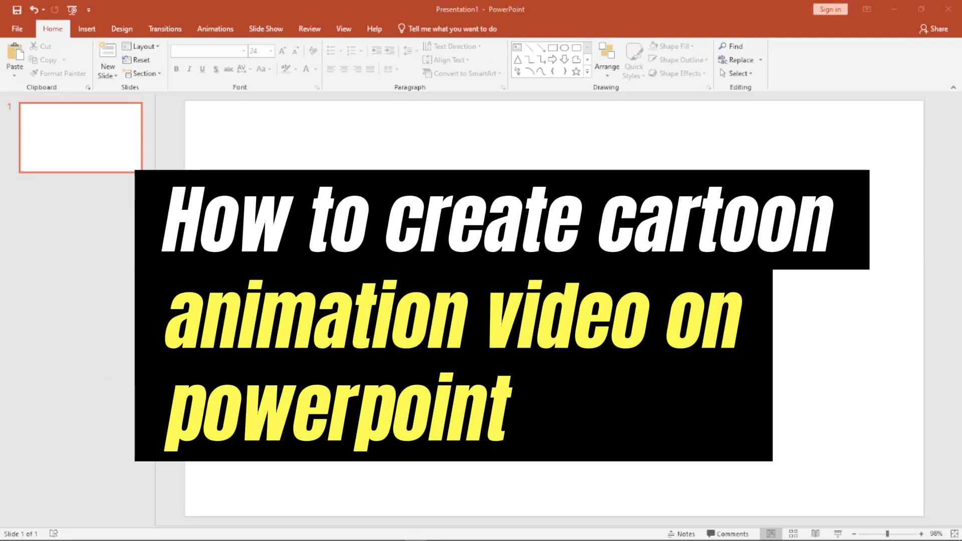
mouse_move(312, 6)
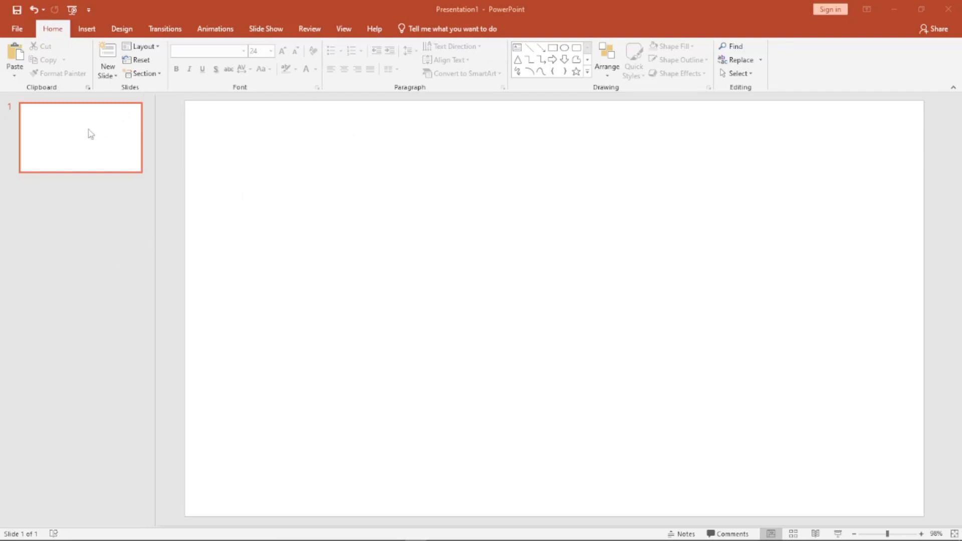
Insert a picture on the first slide, then delete the wrongly inserted transcript picture.
left_click(86, 28)
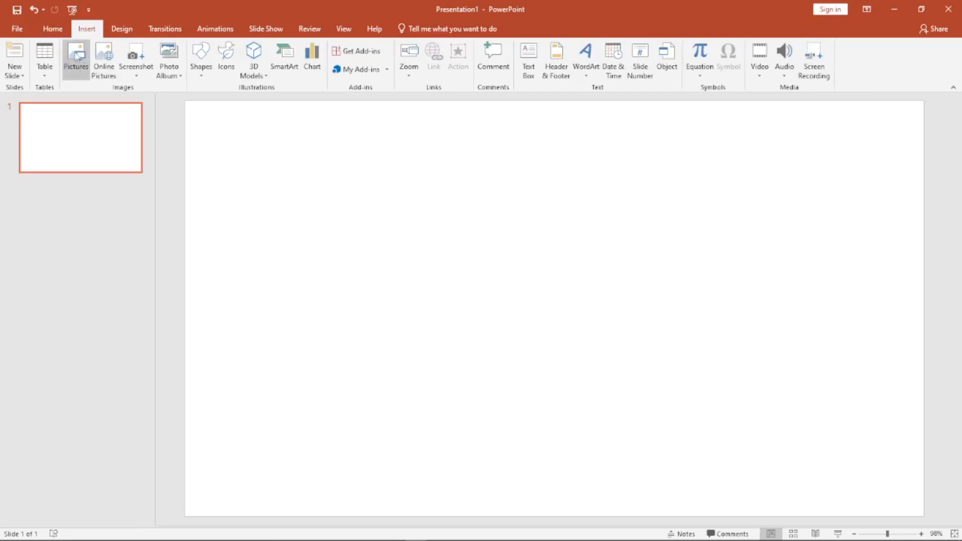
left_click(75, 58)
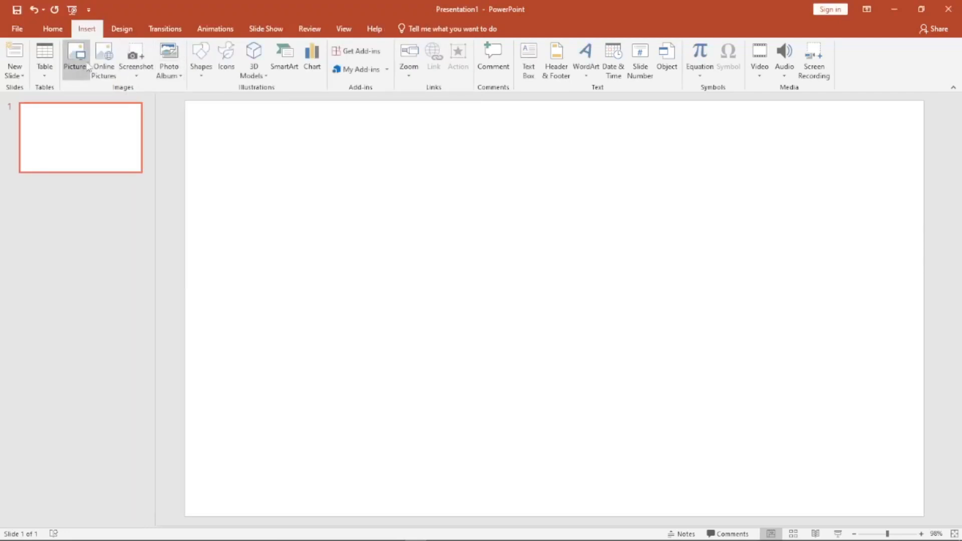
left_click(75, 55)
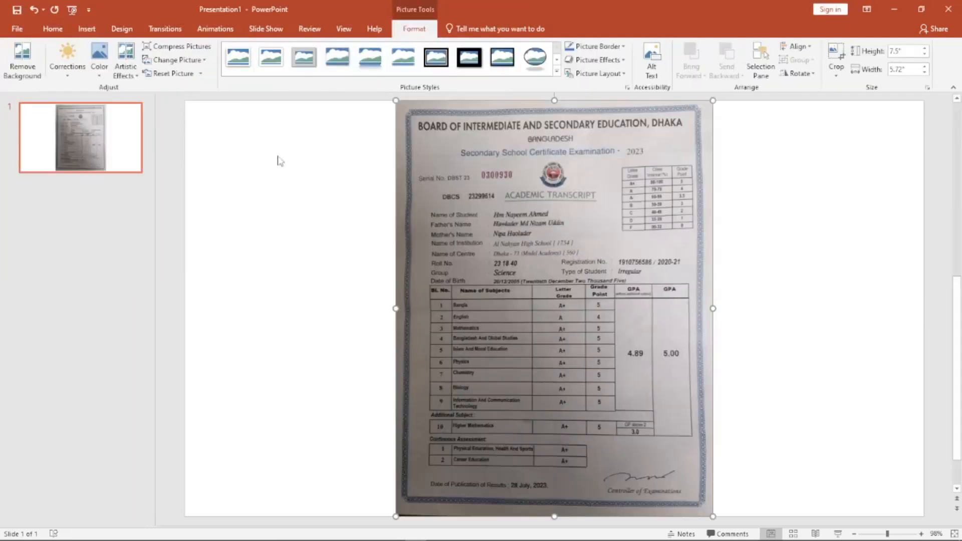
key("delete")
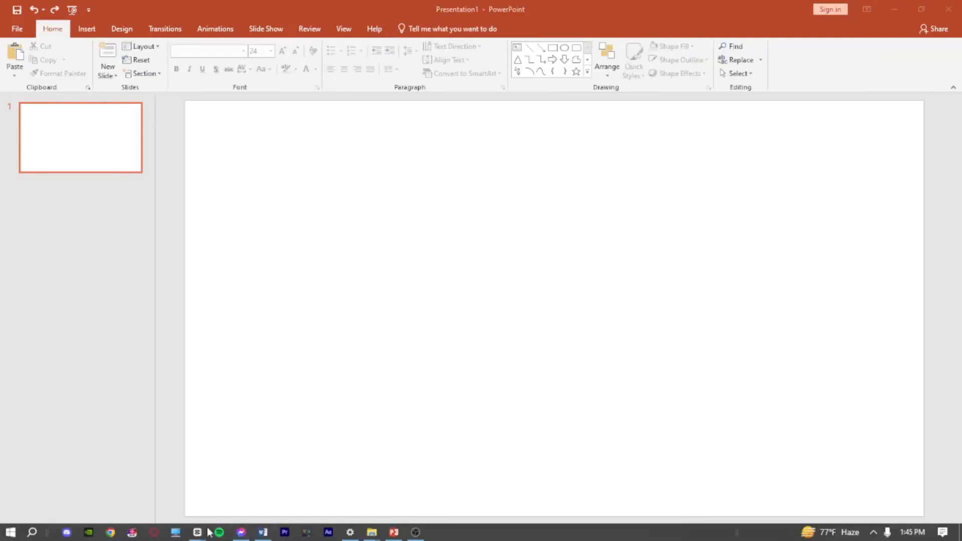
Search Google Images for 'street cartoon' and preview the Cartoon City Road image.
left_click(109, 532)
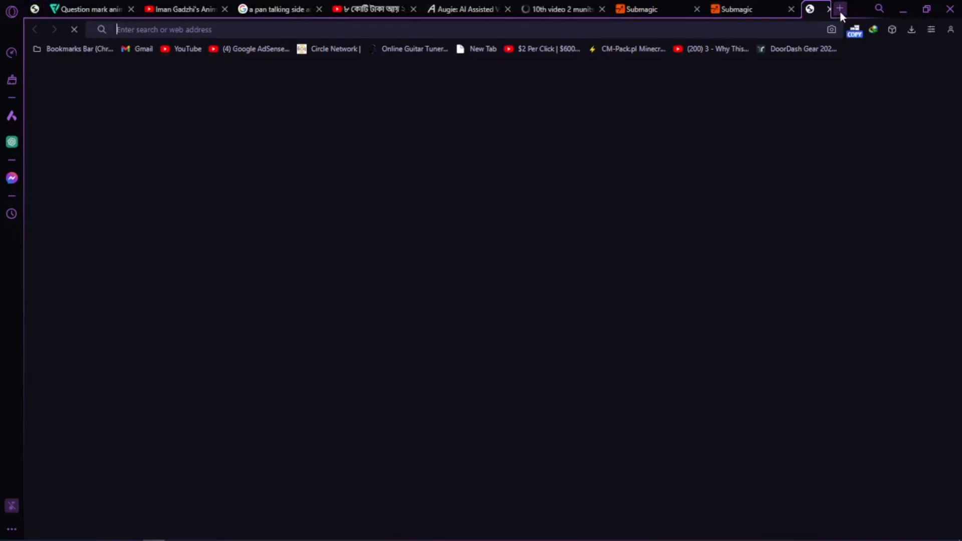
left_click(839, 9)
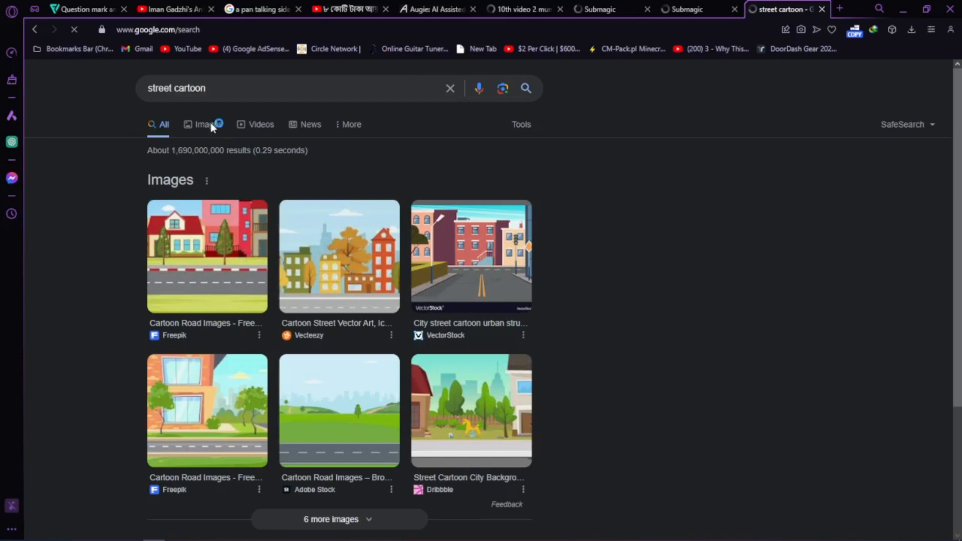
left_click(203, 124)
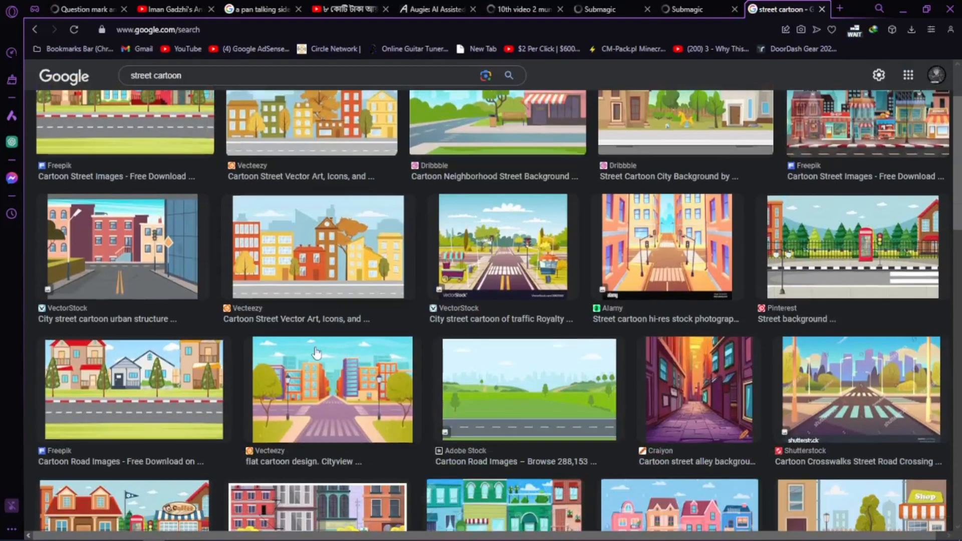
scroll("down", 3)
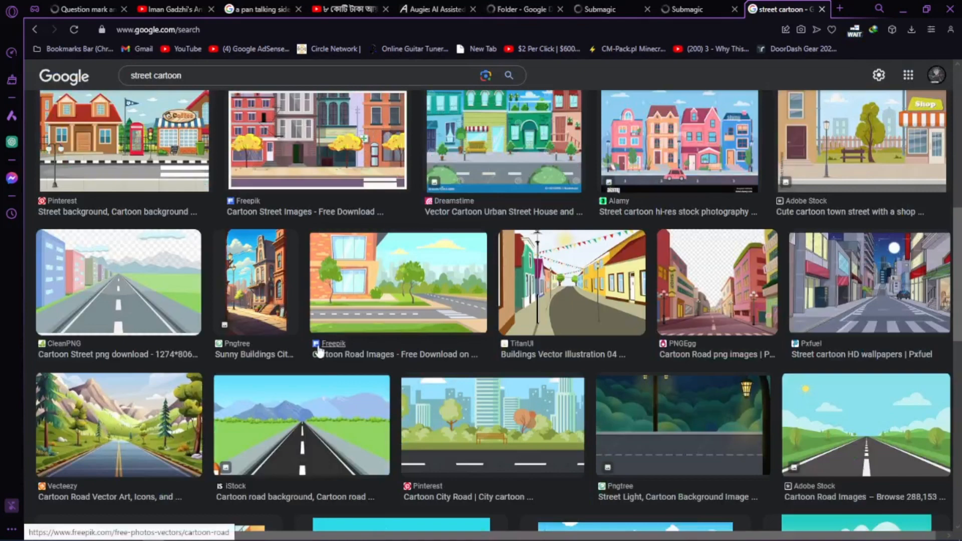
scroll("down", 3)
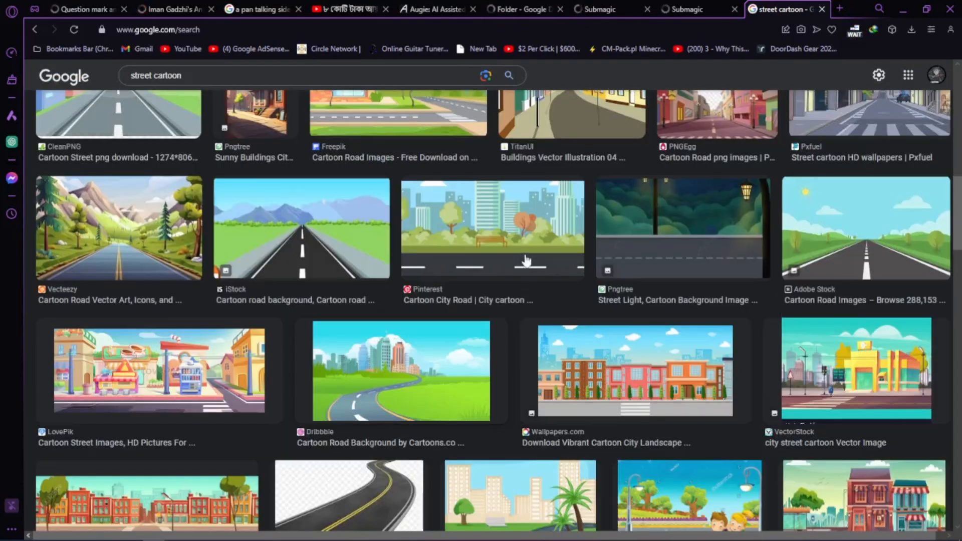
scroll("down", 3)
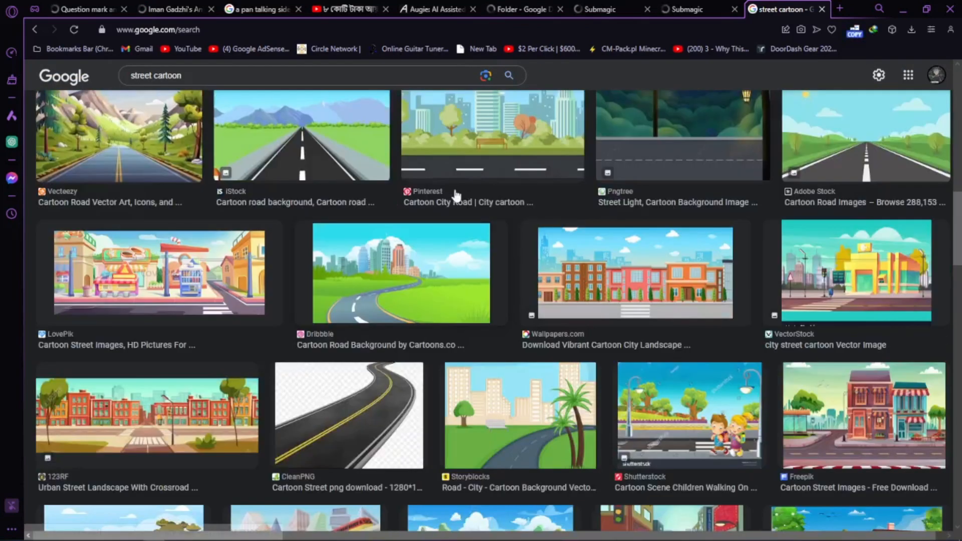
left_click(491, 135)
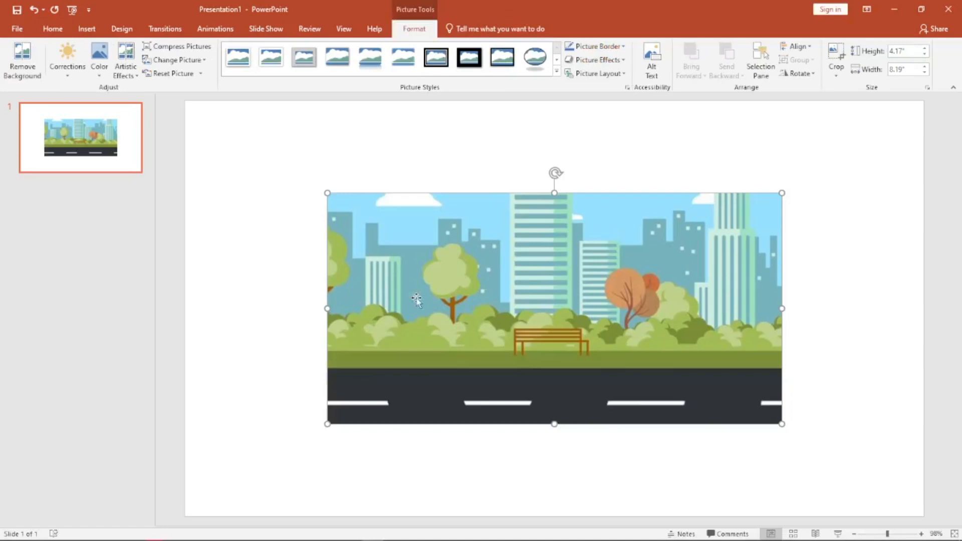
mouse_move(500, 218)
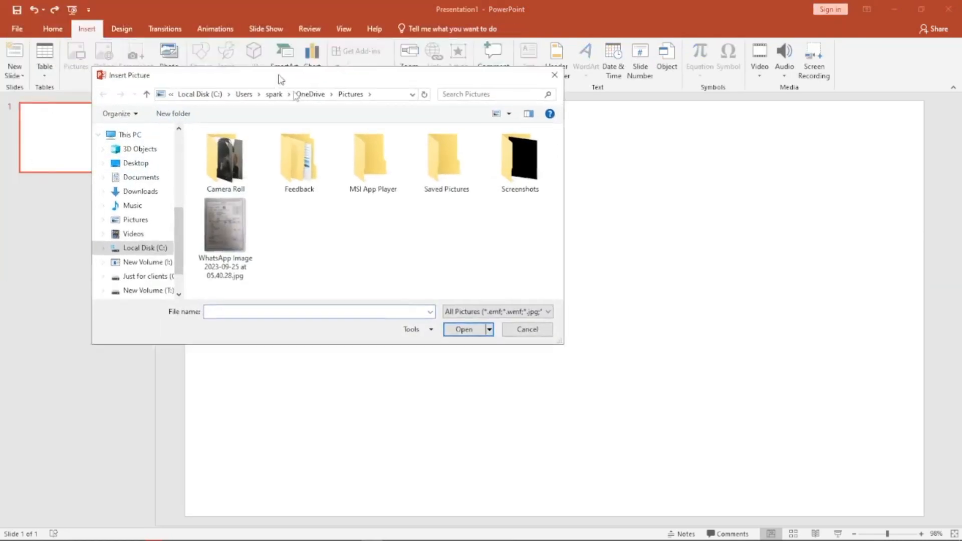
Locate the downloaded city road image in its folder via the browser's Downloads panel.
left_click(9, 531)
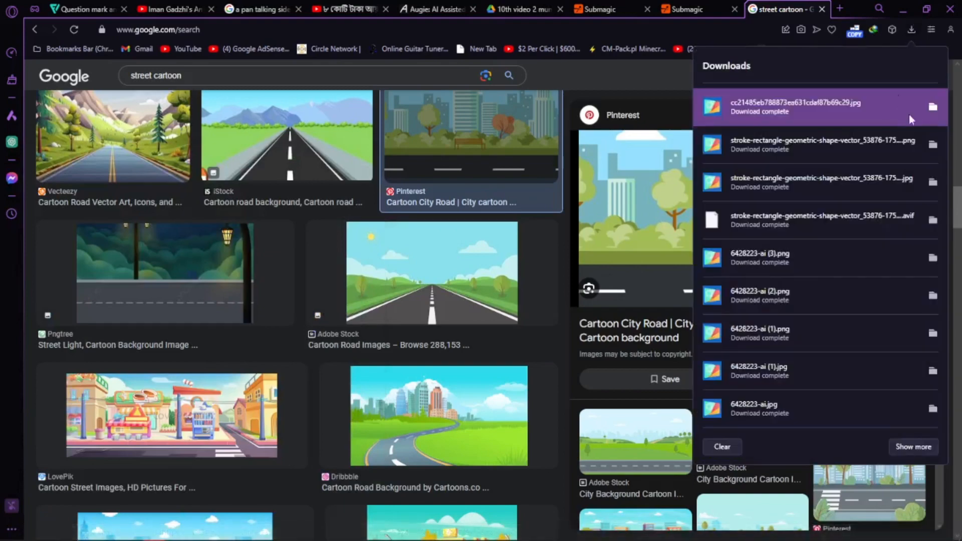
left_click(932, 107)
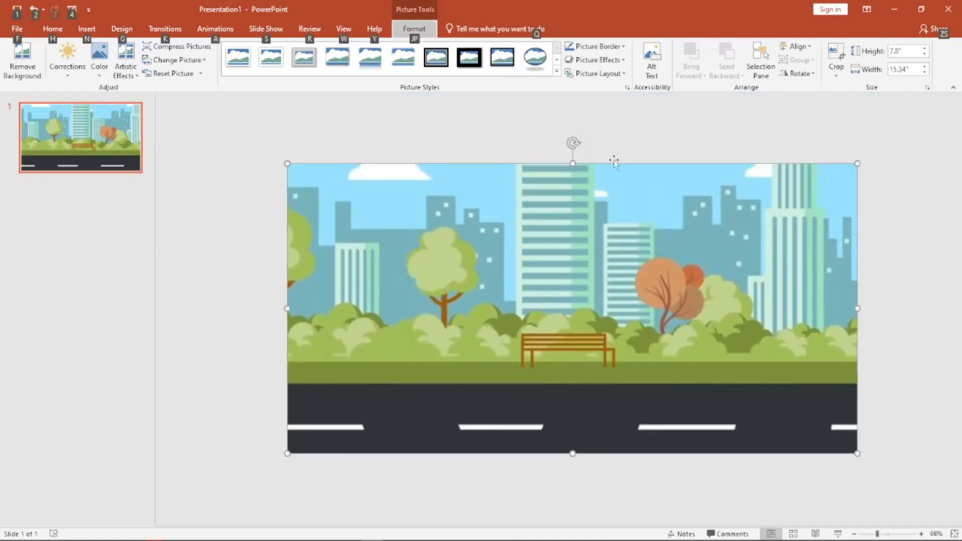
mouse_move(488, 309)
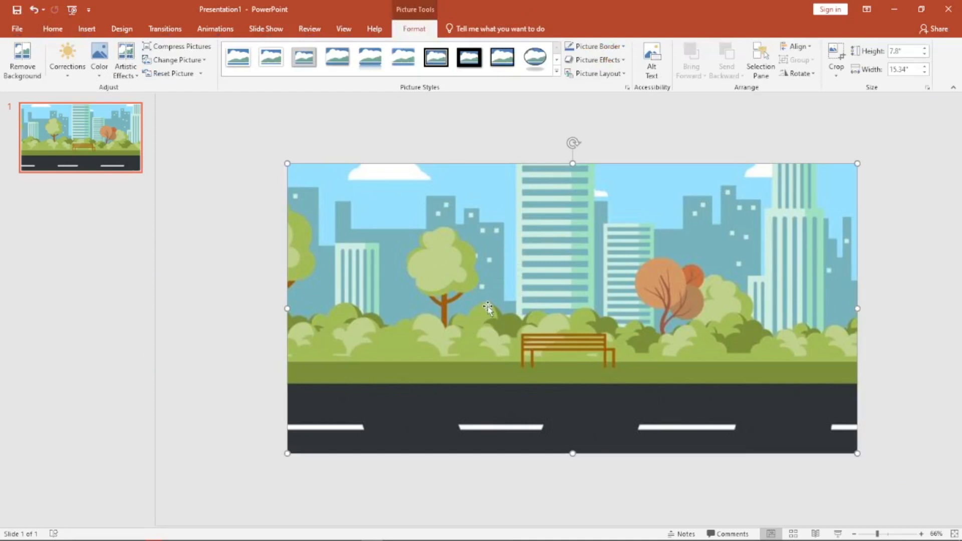
mouse_move(404, 292)
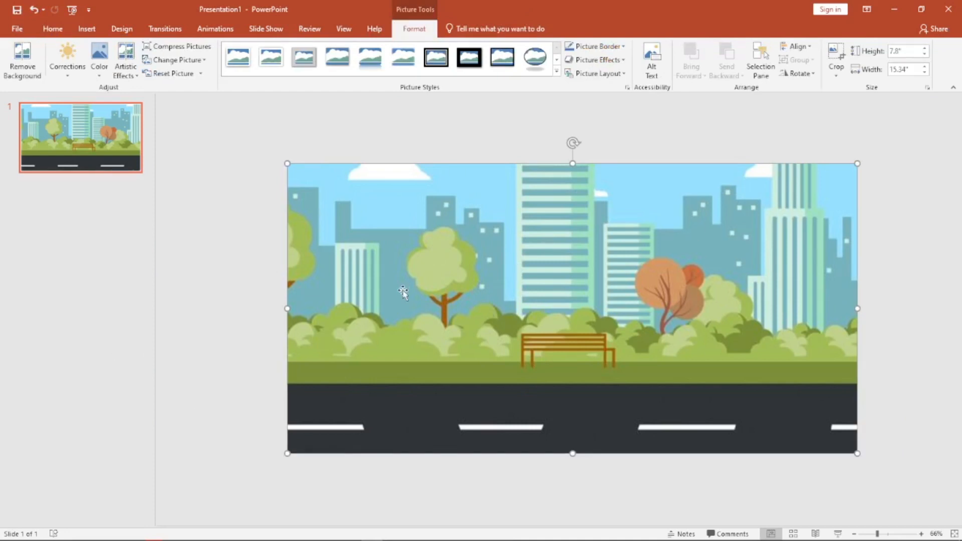
mouse_move(577, 272)
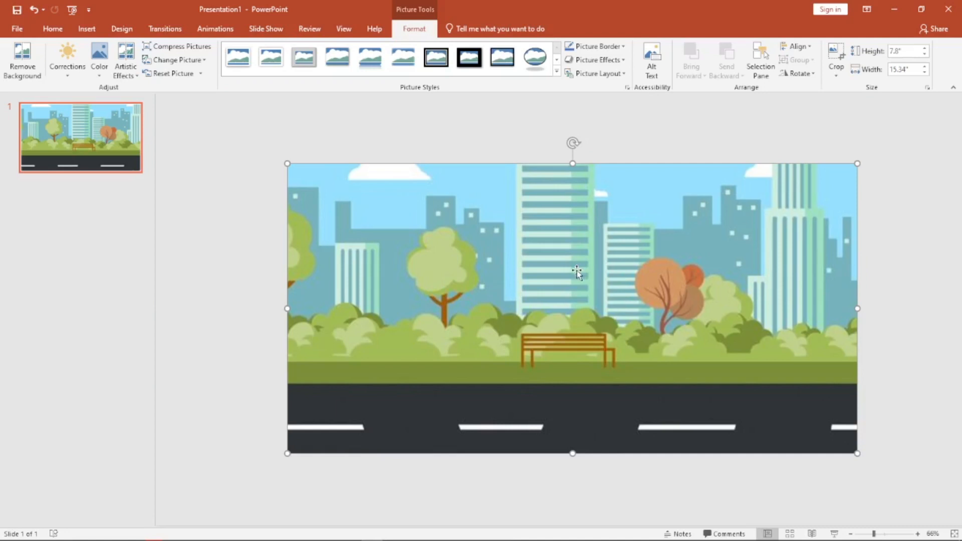
mouse_move(473, 193)
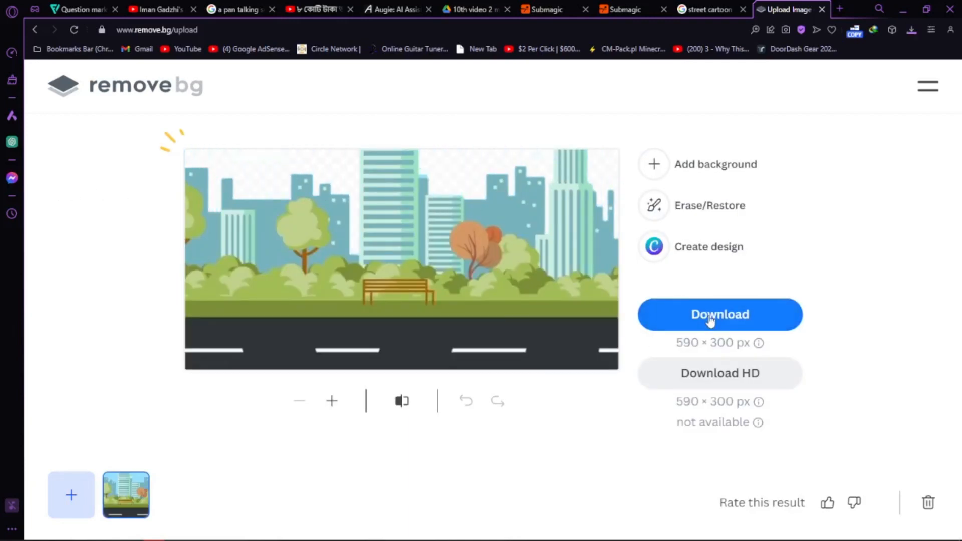
mouse_move(840, 9)
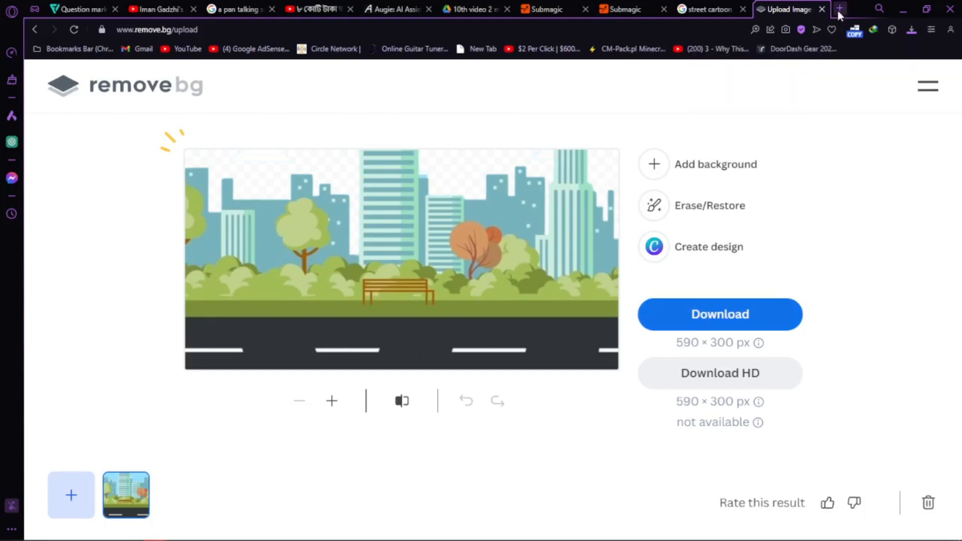
Start a new browser tab after downloading the sky-free city road image from remove.bg.
left_click(838, 9)
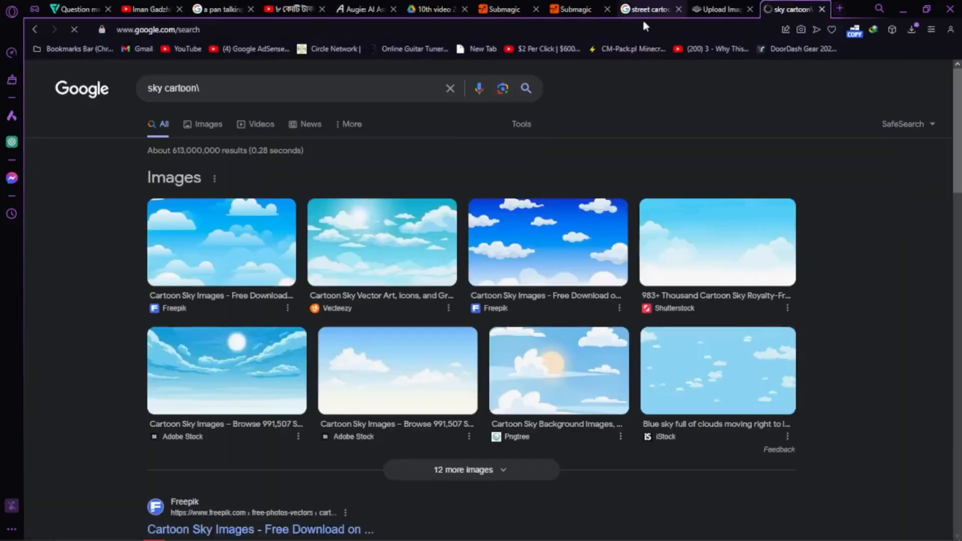
Browse 'sky cartoon' image results, preview a few, and save the Clipart Library cloudy sky image.
left_click(208, 124)
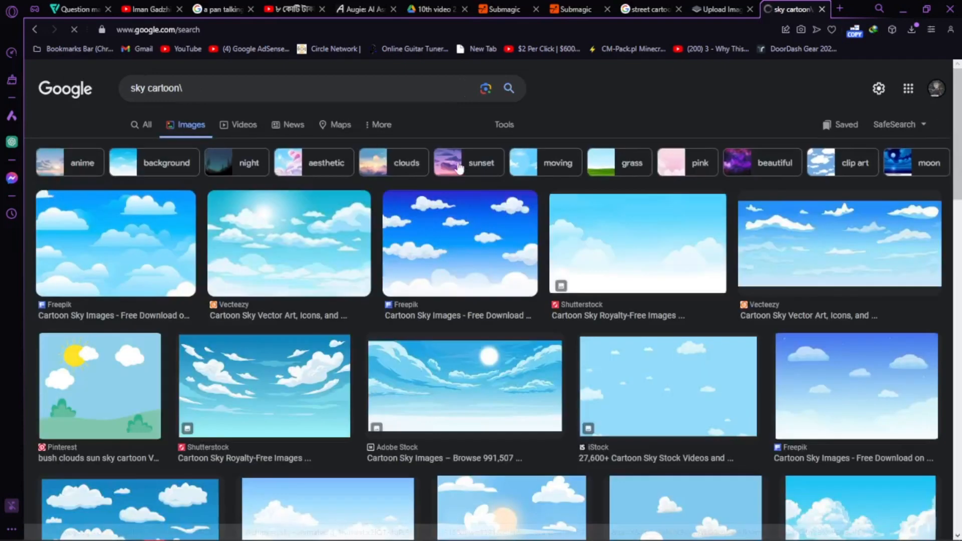
mouse_move(152, 266)
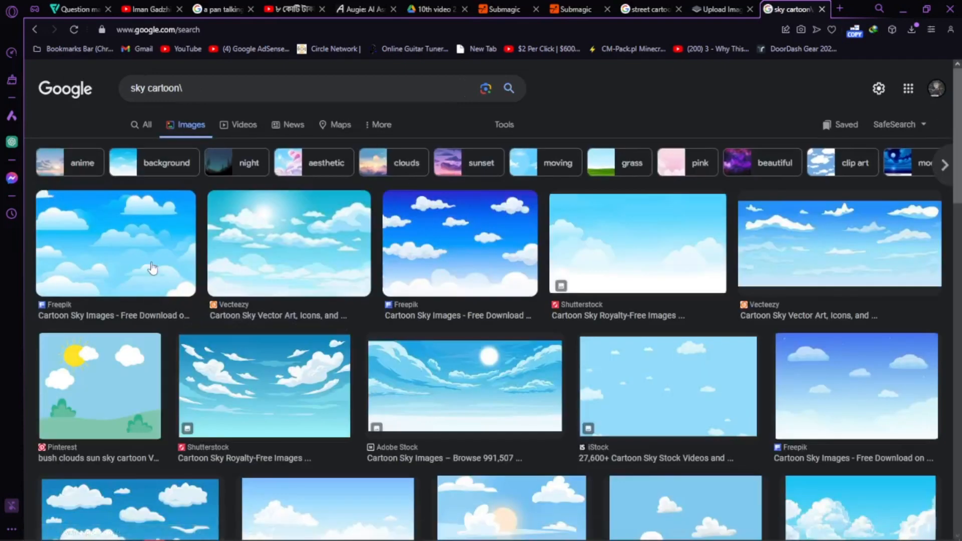
left_click(114, 243)
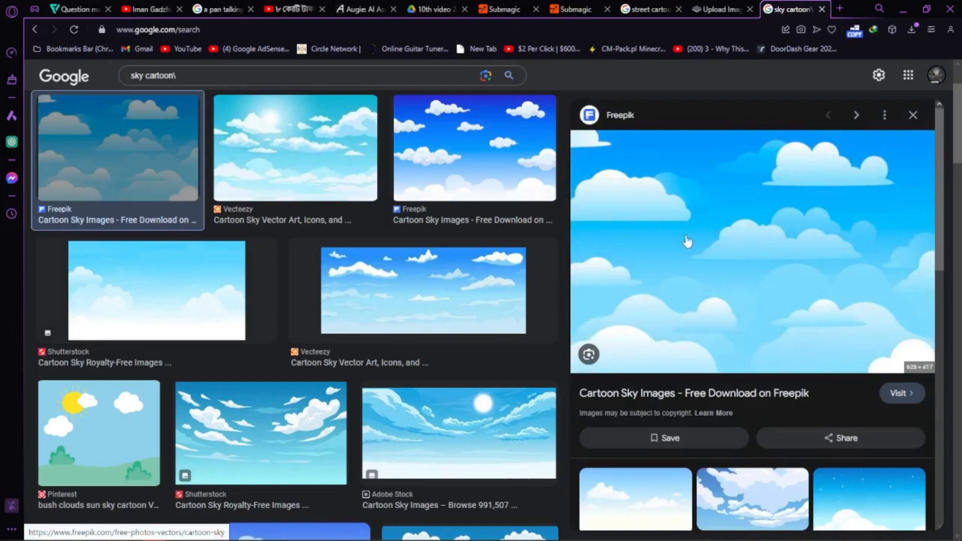
left_click(856, 115)
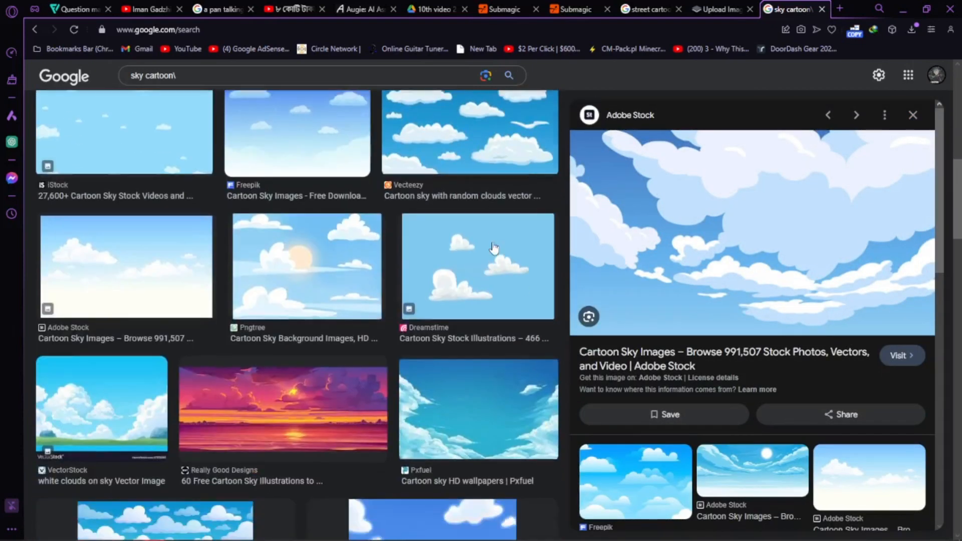
scroll("down", 3)
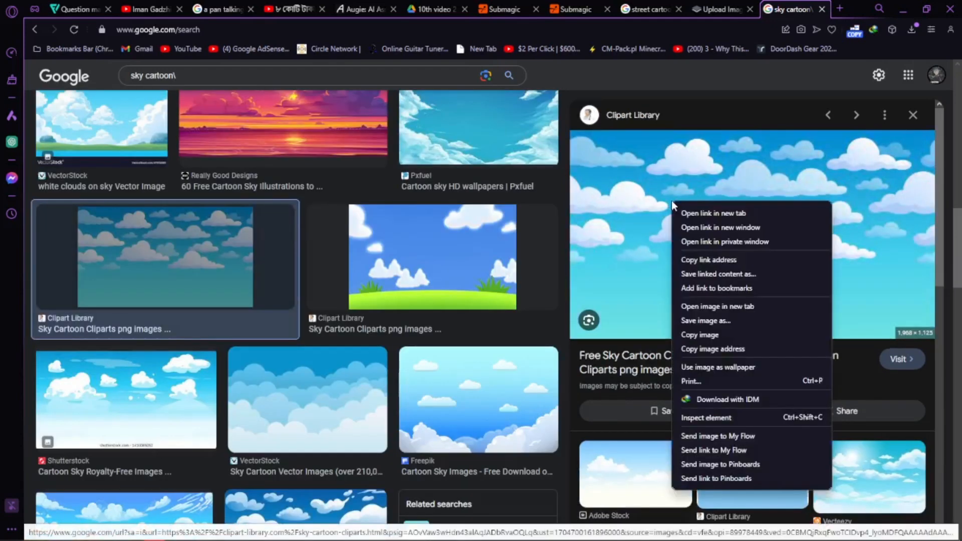
left_click(706, 321)
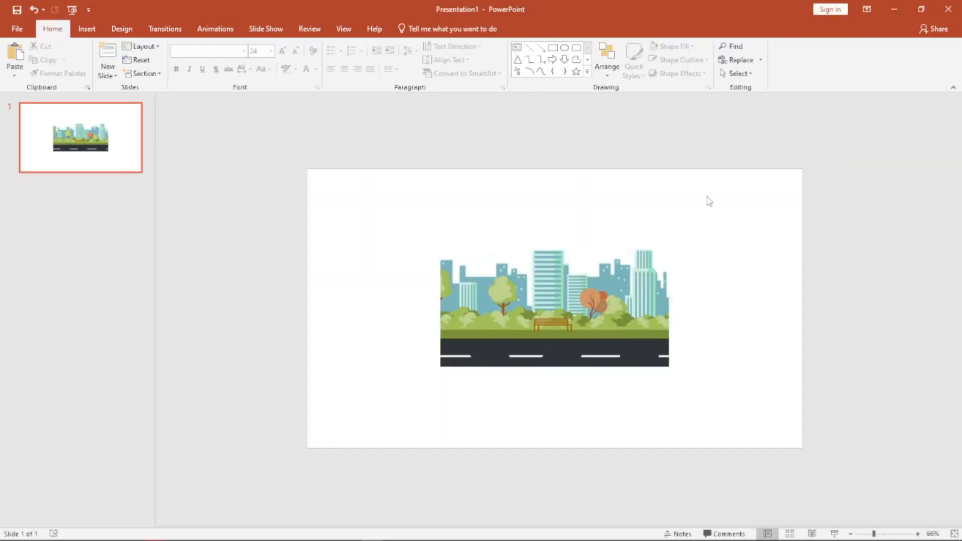
Send the sky picture behind the city street scene so the road shows in front.
left_click(554, 307)
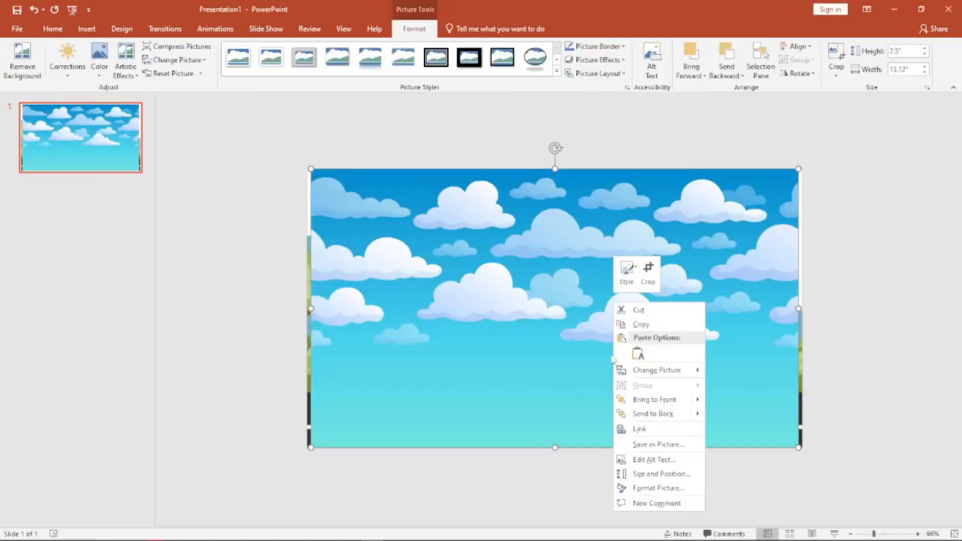
mouse_move(661, 474)
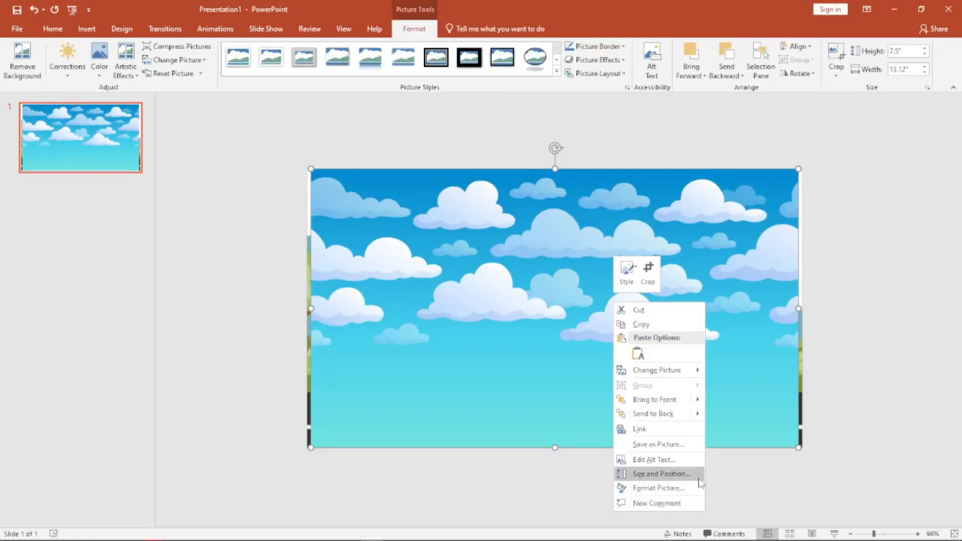
left_click(656, 370)
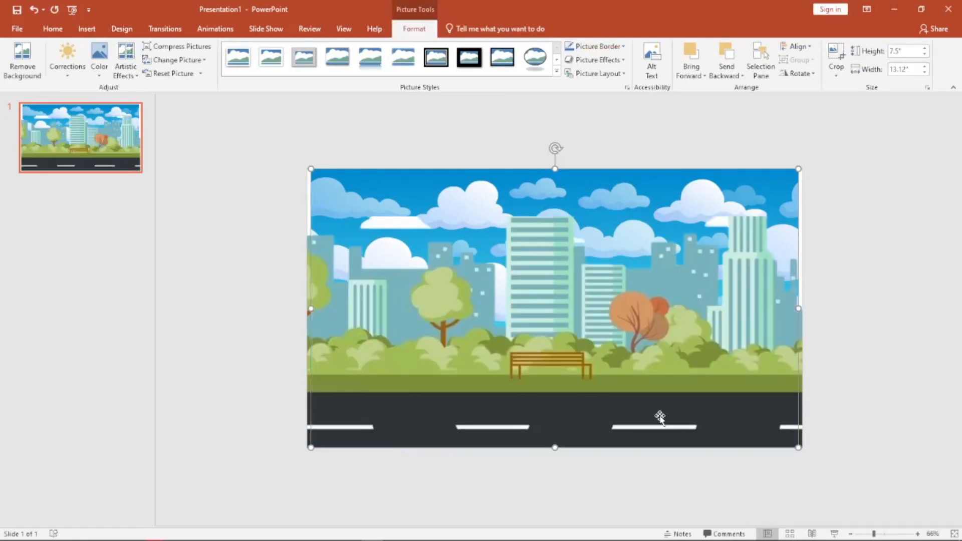
mouse_move(311, 173)
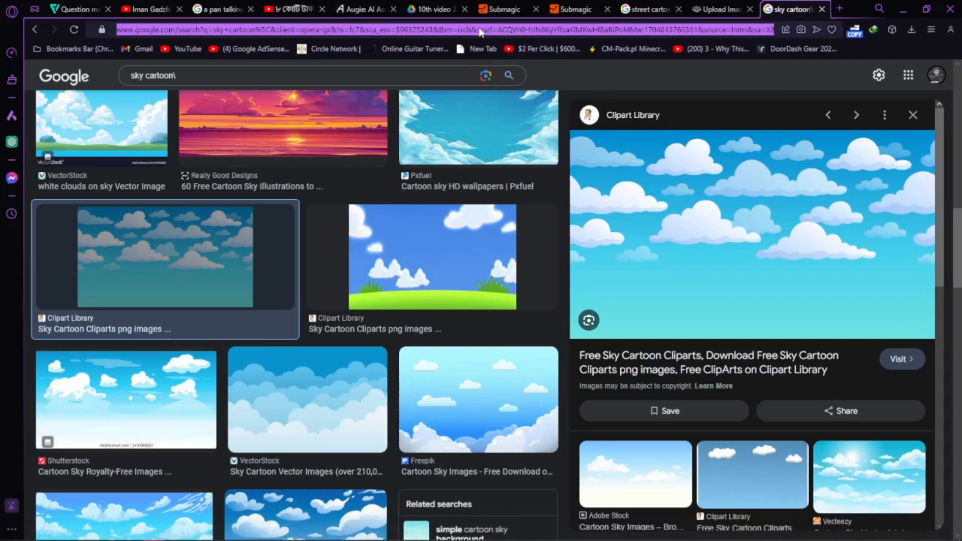
Search Google Images for 'birds gif', preview the white dove, and refine to transparent backgrounds.
type("birds gif")
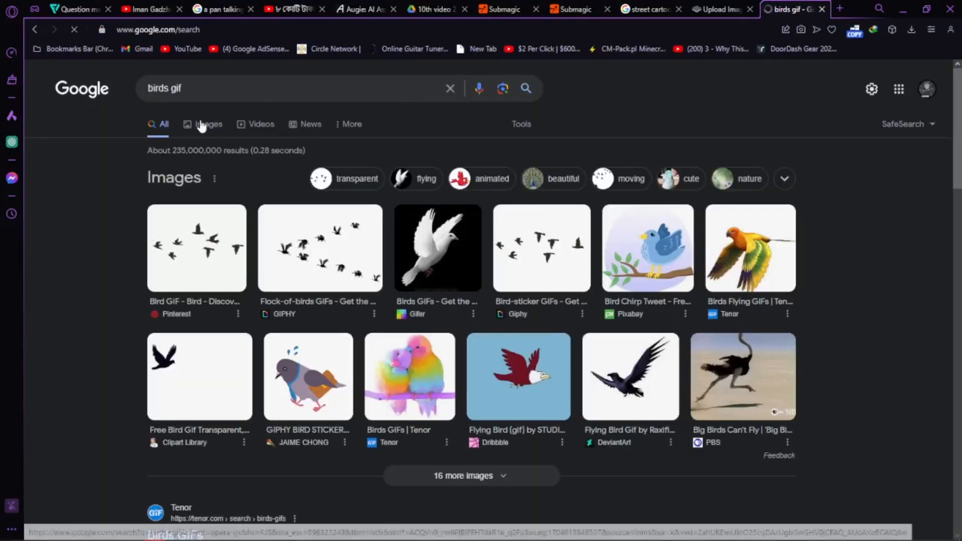
left_click(208, 124)
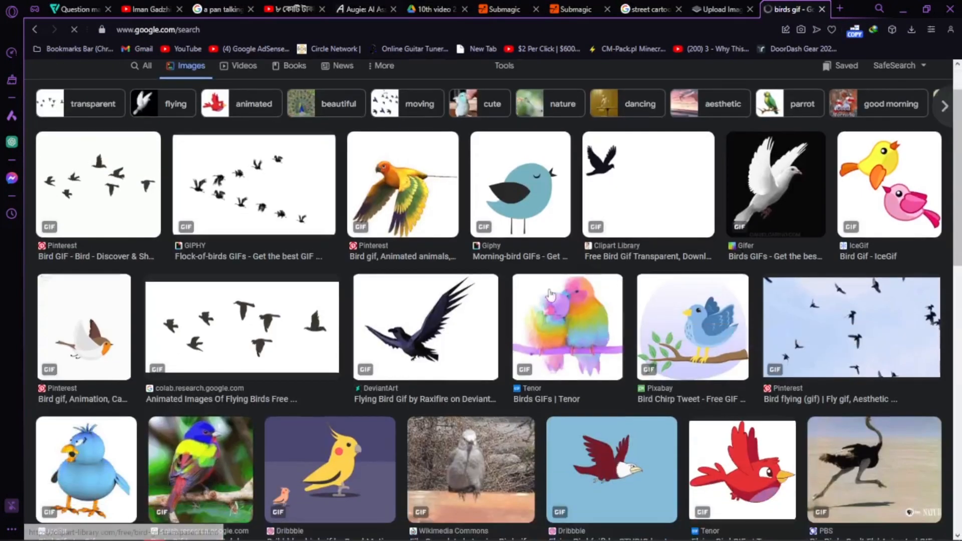
left_click(775, 184)
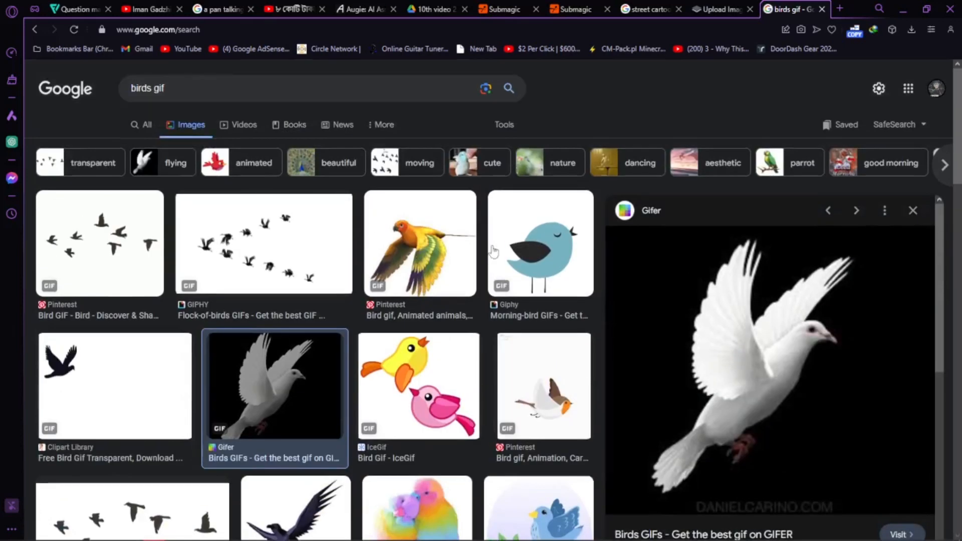
type("tr")
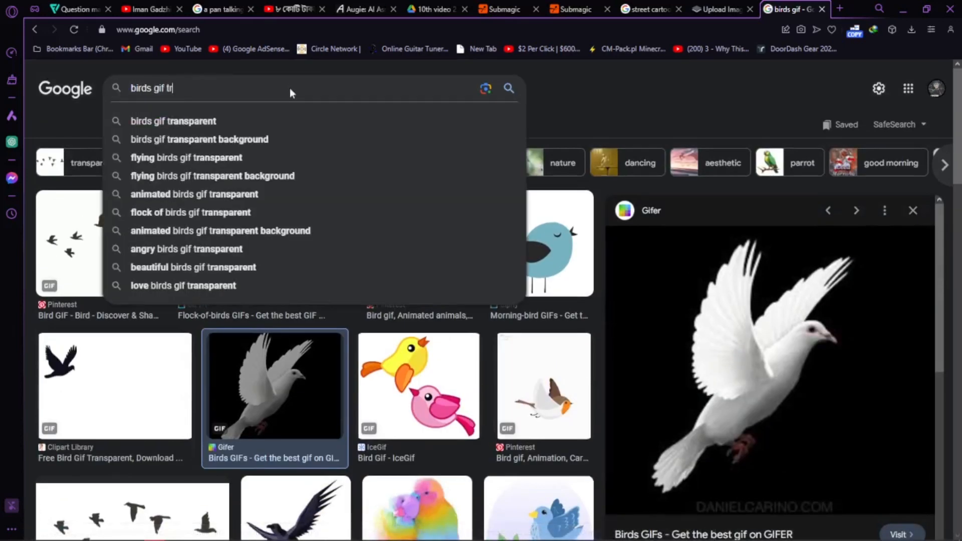
left_click(199, 140)
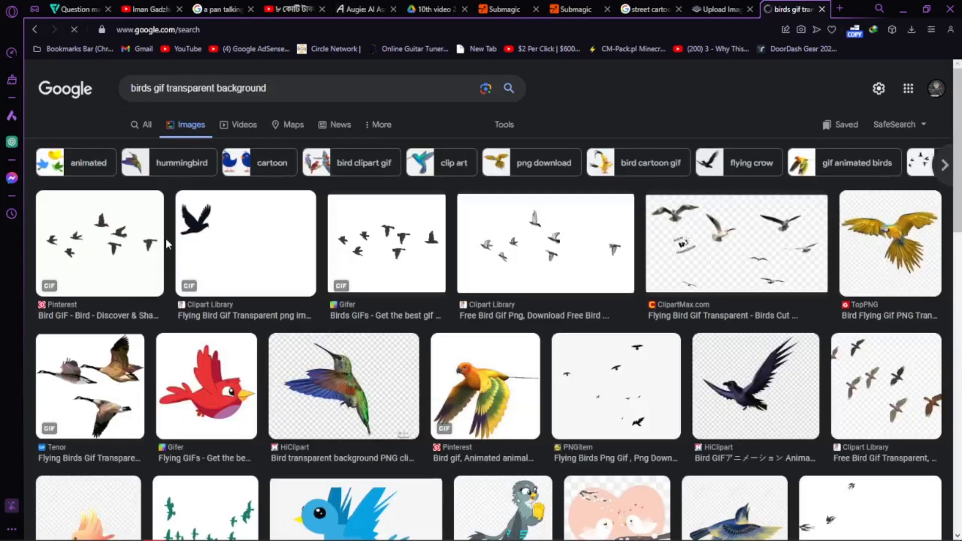
Preview the Pinterest flock, single black bird and Gifer flock GIFs, and save the Gifer flock GIF.
left_click(99, 243)
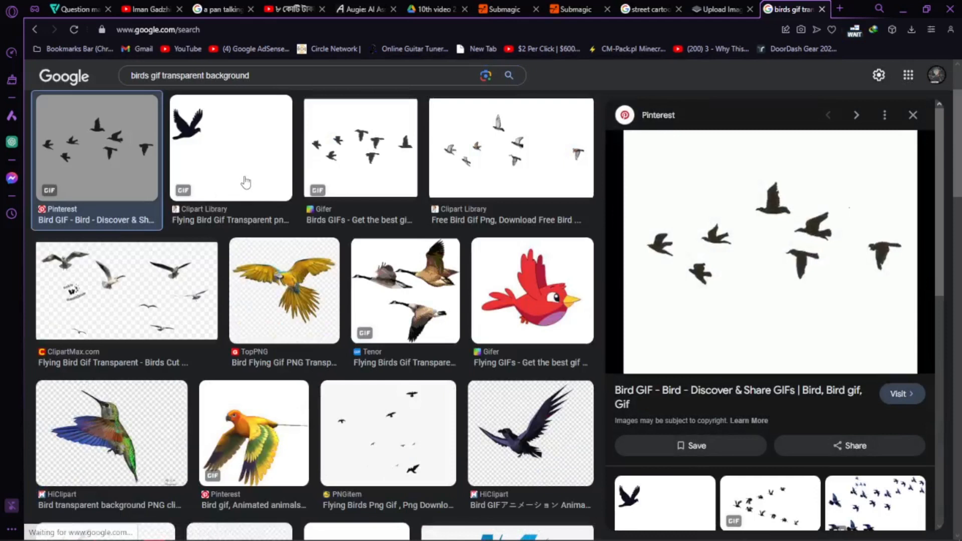
left_click(231, 148)
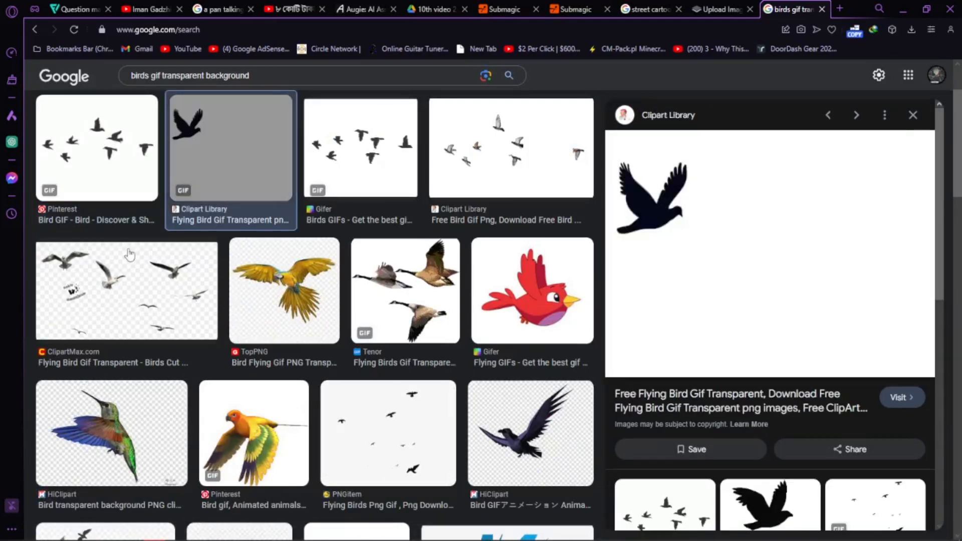
left_click(360, 147)
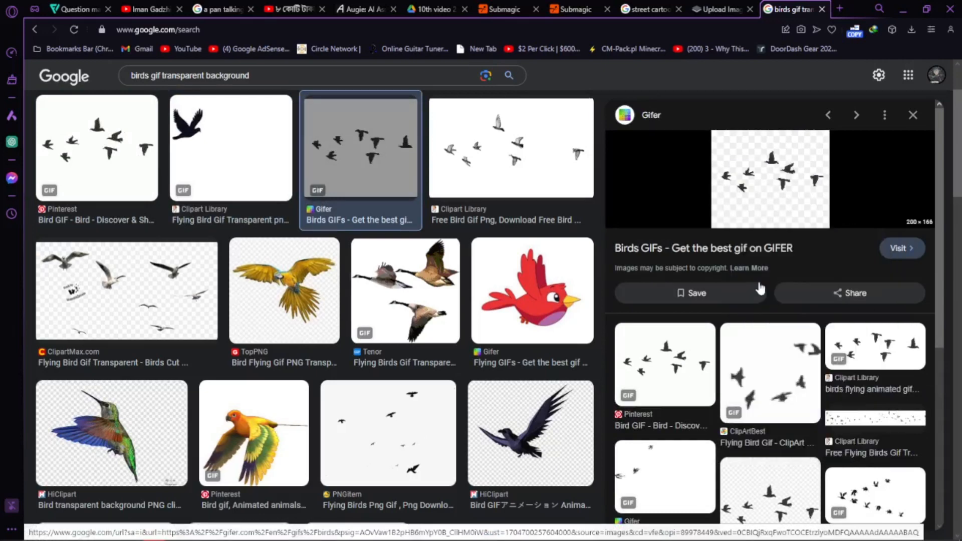
left_click(689, 292)
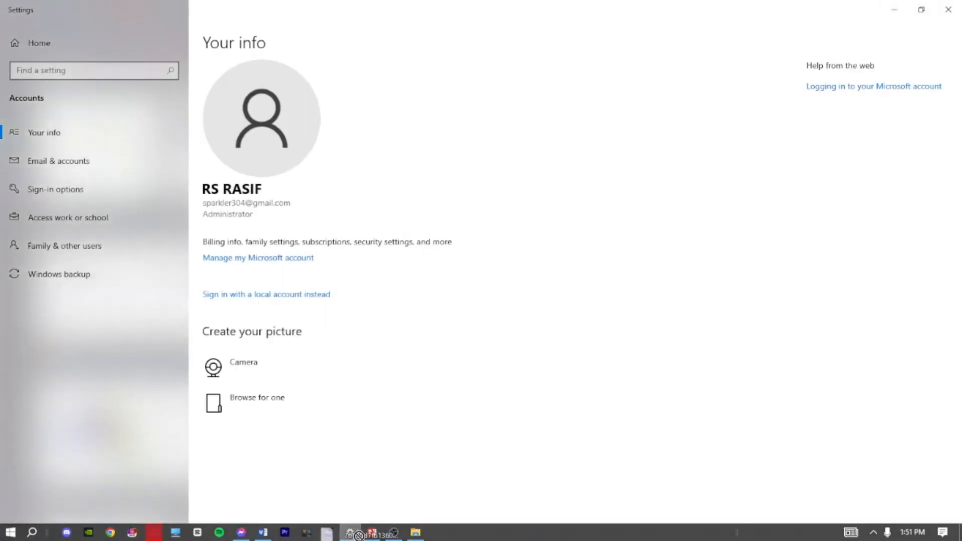
Insert the downloaded flock-of-birds GIF onto the slide above the city buildings.
left_click(285, 532)
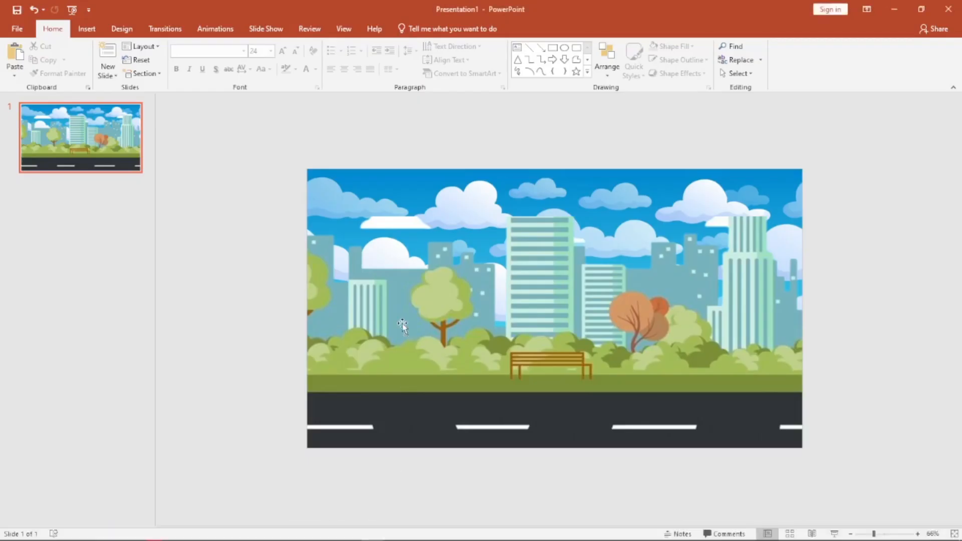
mouse_move(408, 321)
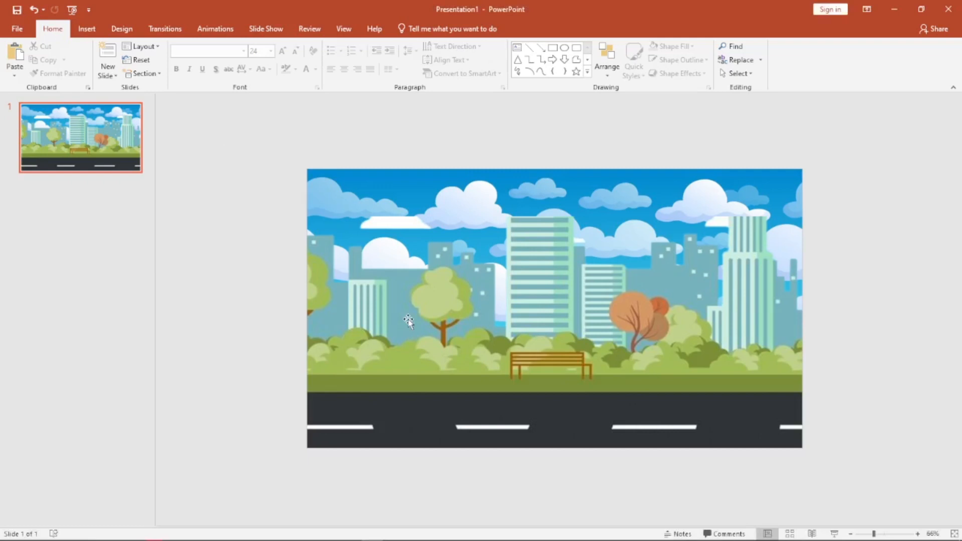
mouse_move(199, 171)
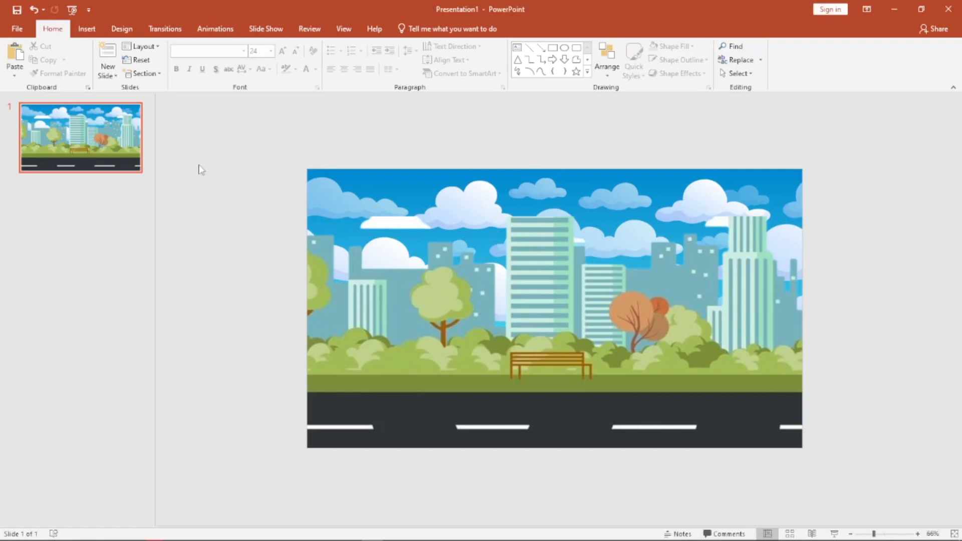
left_click(86, 28)
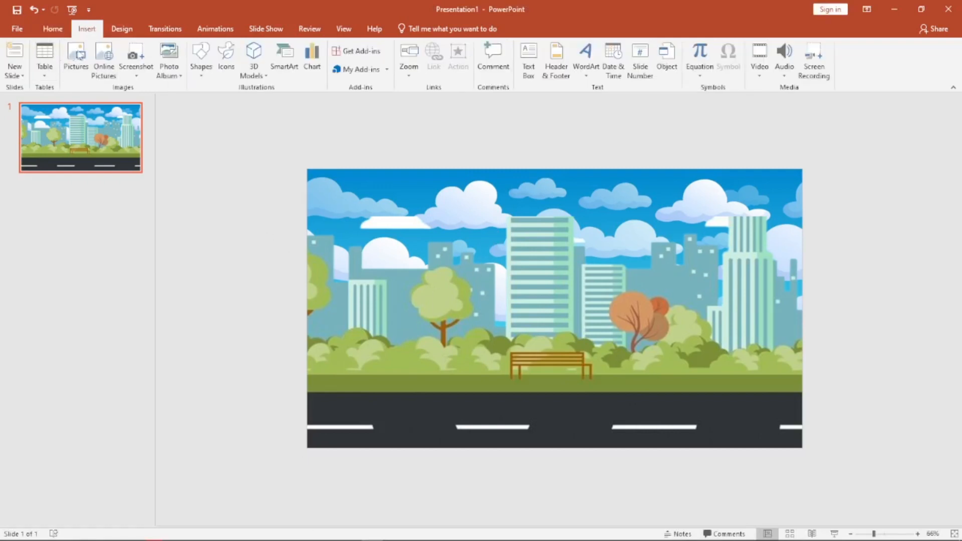
left_click(75, 55)
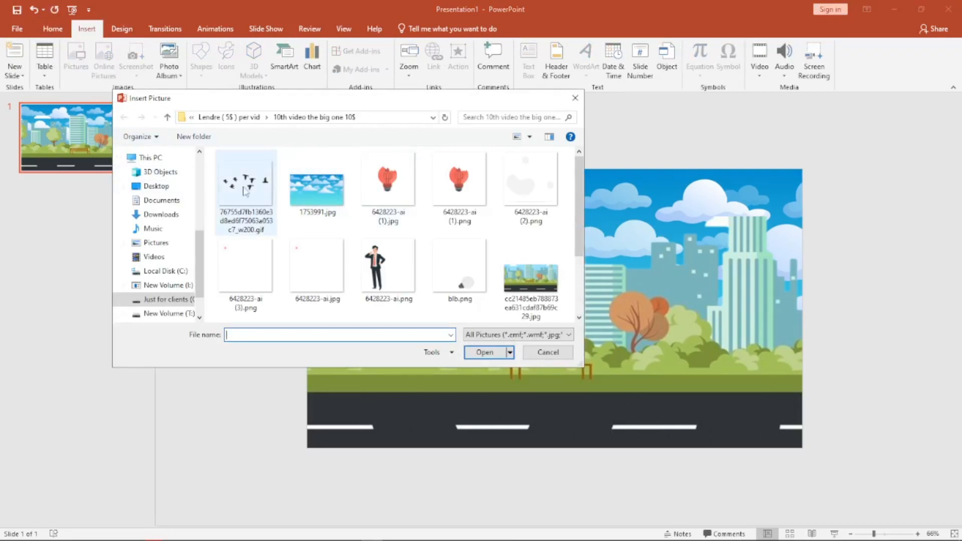
left_click(484, 351)
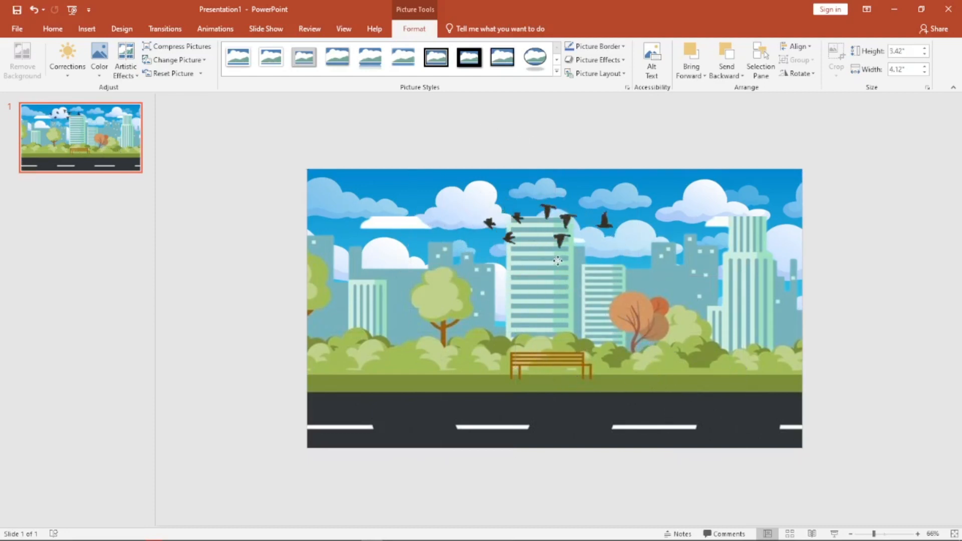
Move the birds GIF just off the right edge of the slide beside the city sky.
right_click(558, 261)
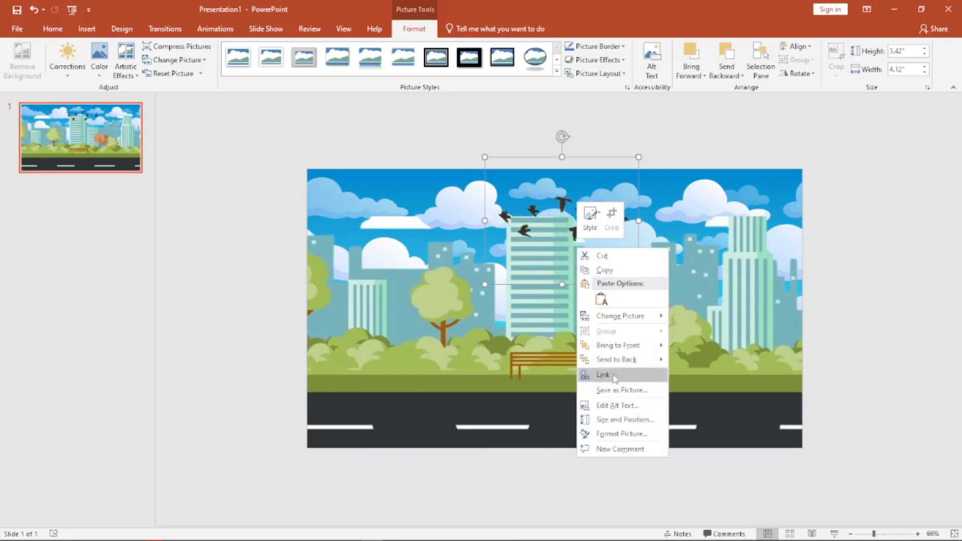
left_click(618, 358)
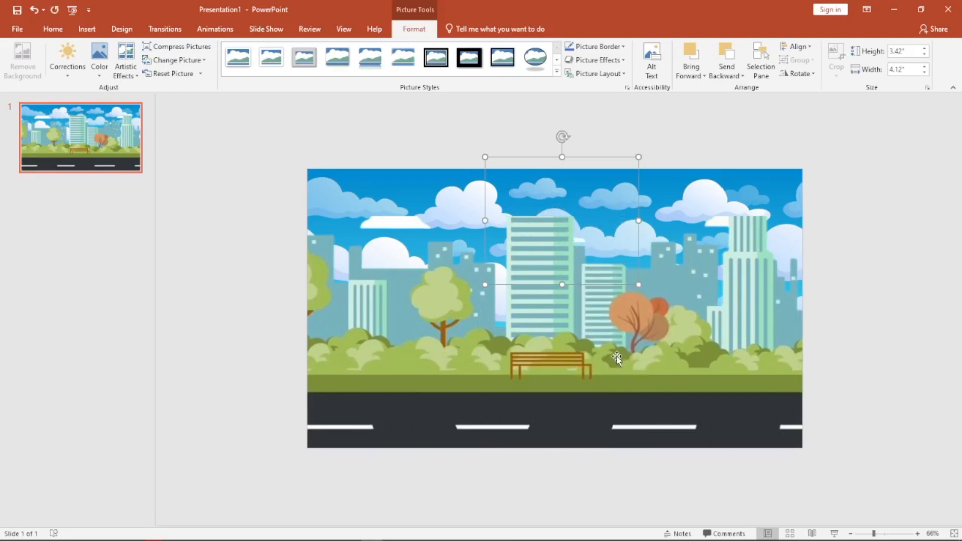
right_click(618, 359)
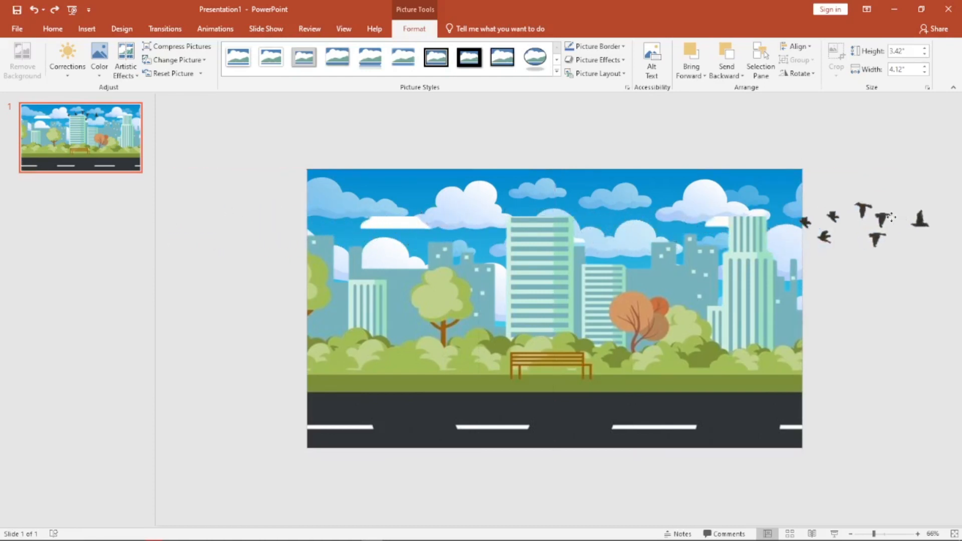
left_click(865, 227)
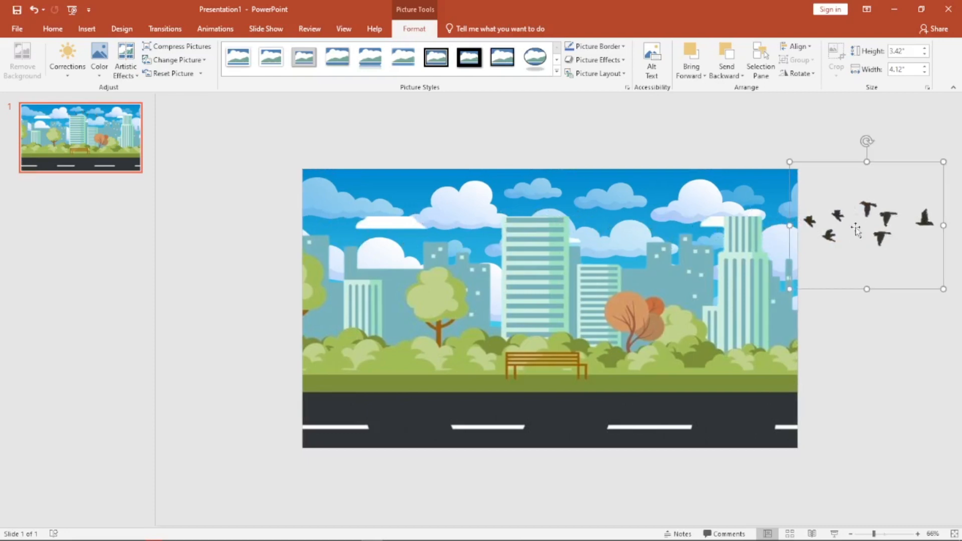
mouse_move(917, 240)
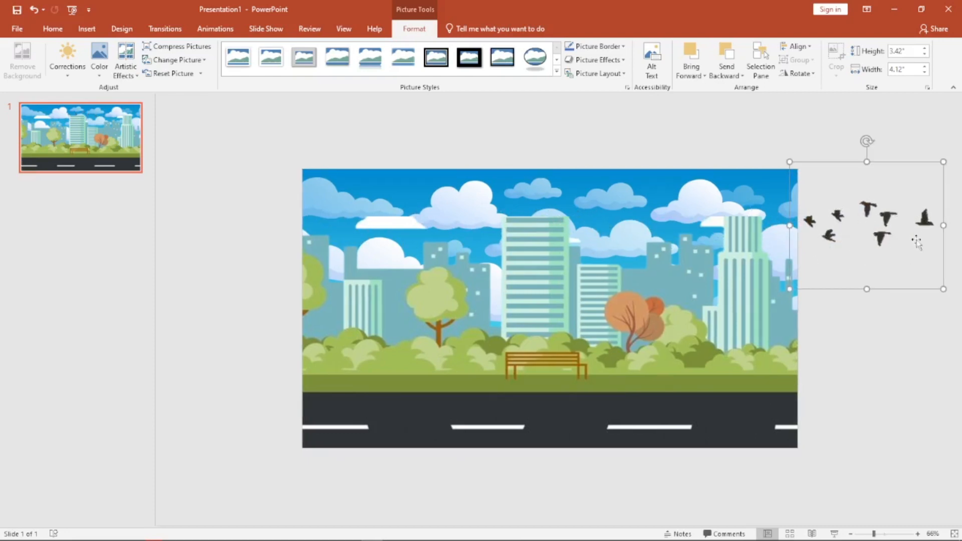
Give the birds a Lines motion path across the sky and the city background a Shape entrance.
left_click(215, 28)
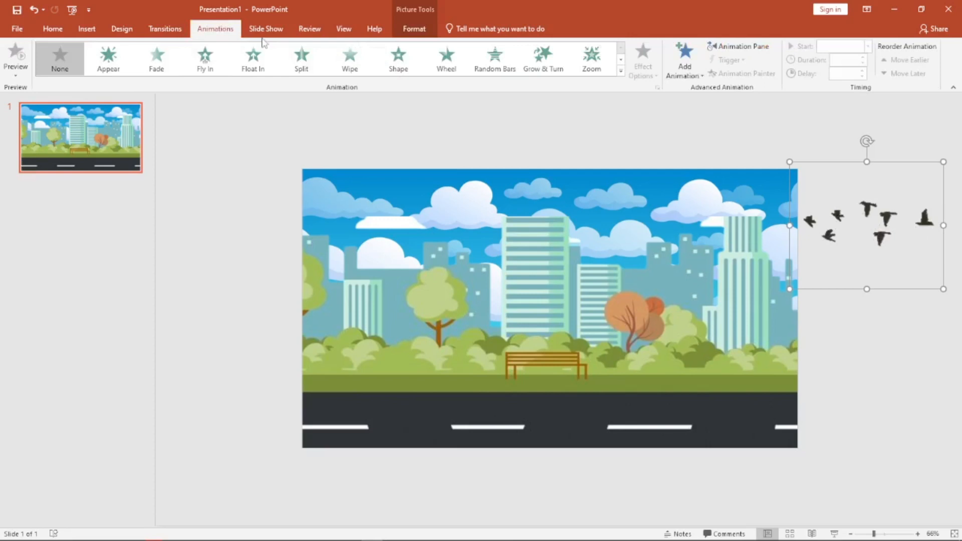
left_click(204, 59)
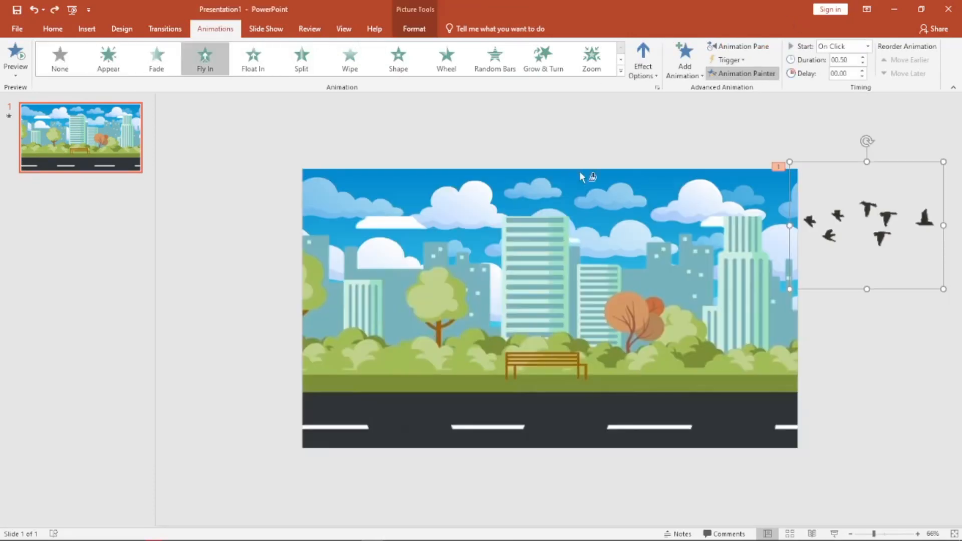
left_click(683, 58)
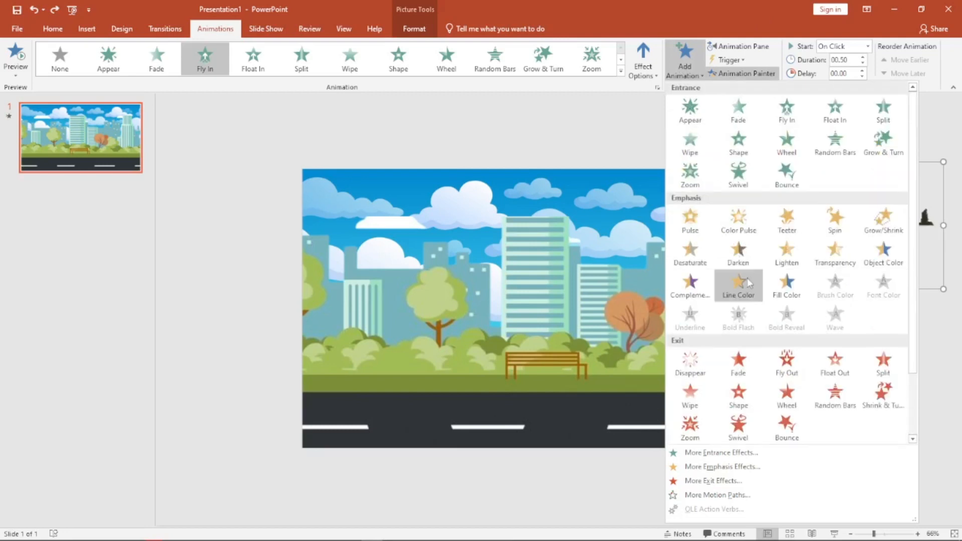
scroll("down", 3)
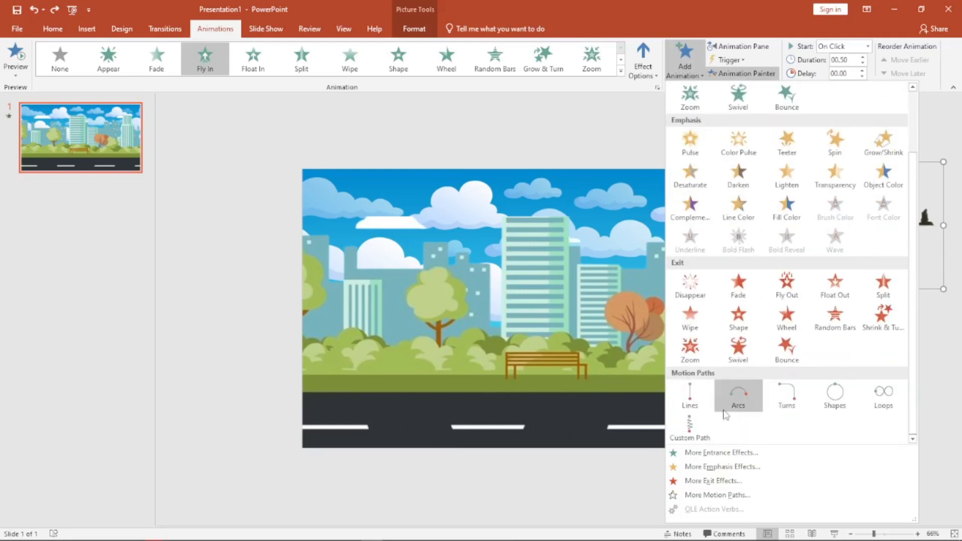
mouse_move(931, 401)
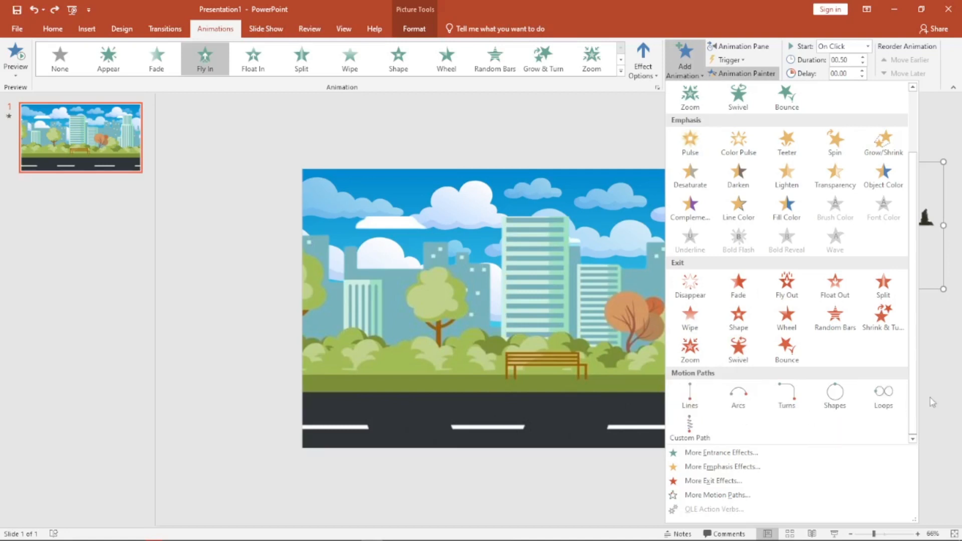
mouse_move(738, 396)
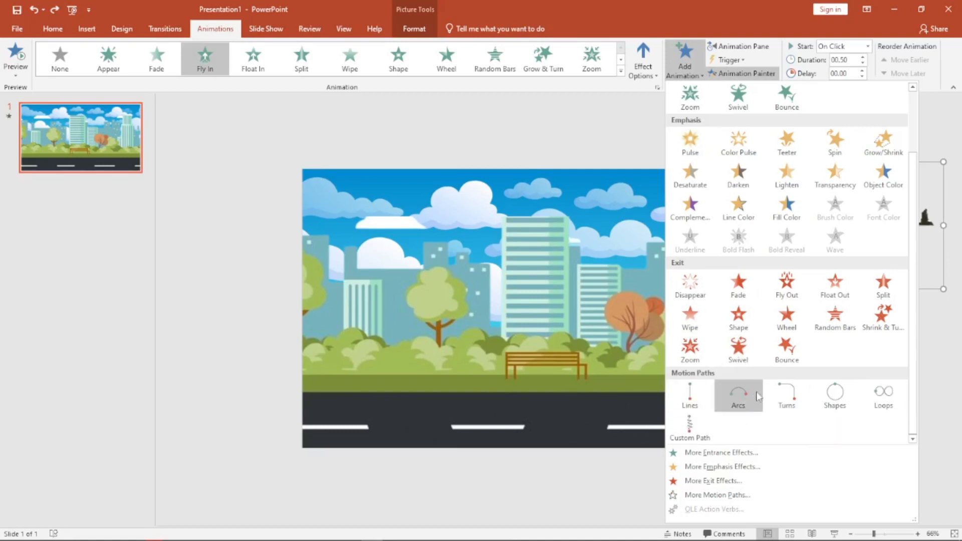
left_click(690, 396)
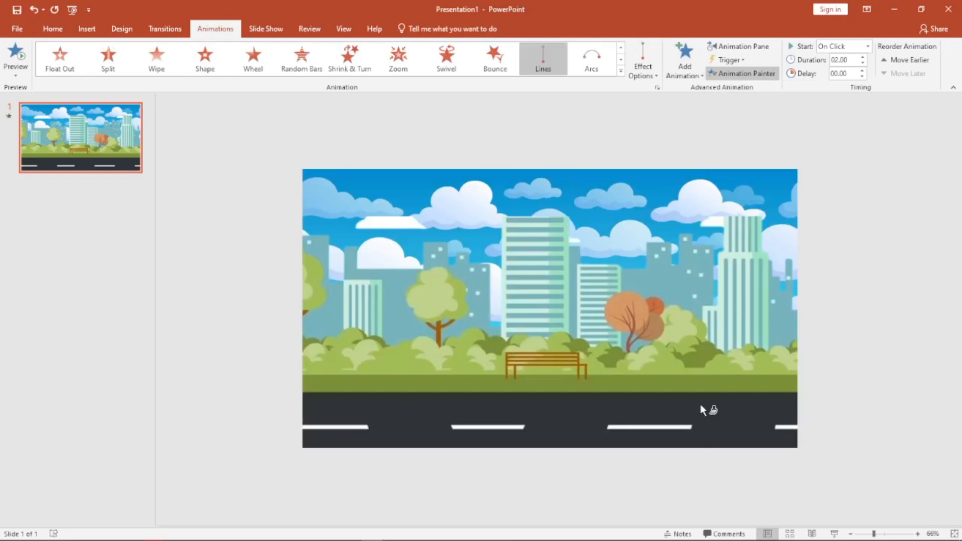
mouse_move(550, 261)
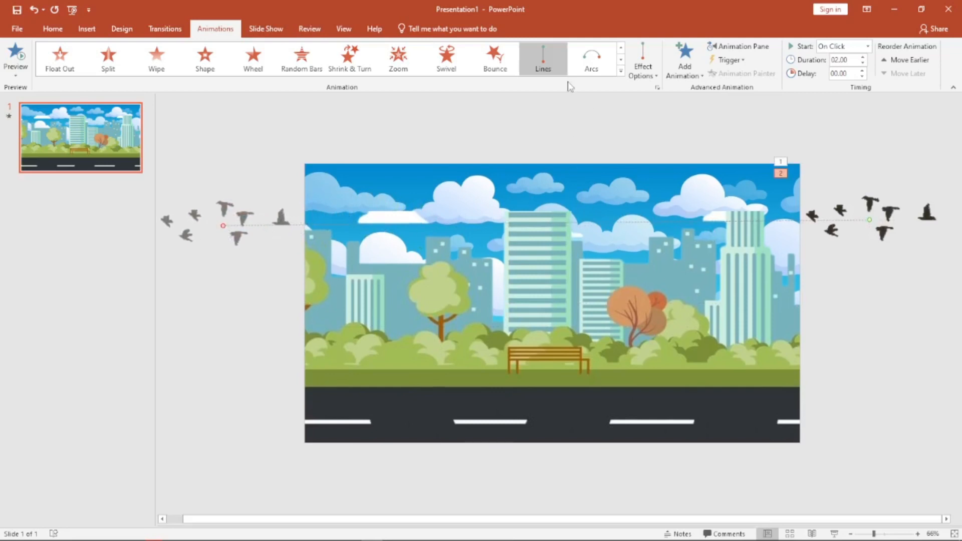
mouse_move(789, 56)
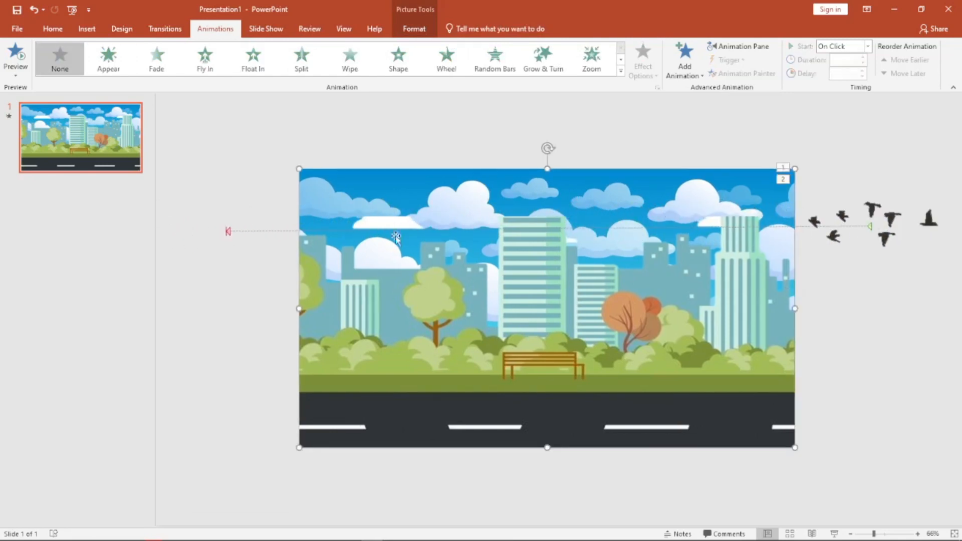
mouse_move(430, 274)
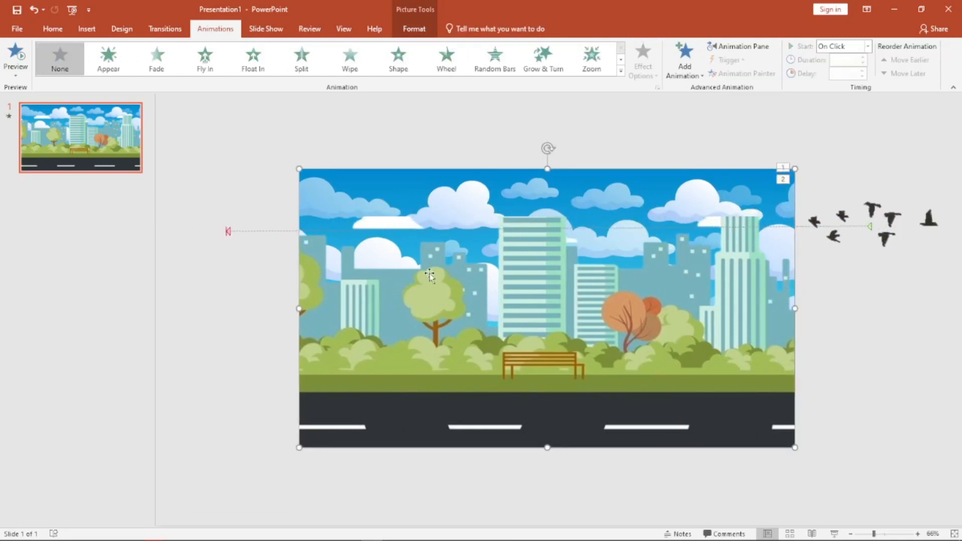
left_click(398, 58)
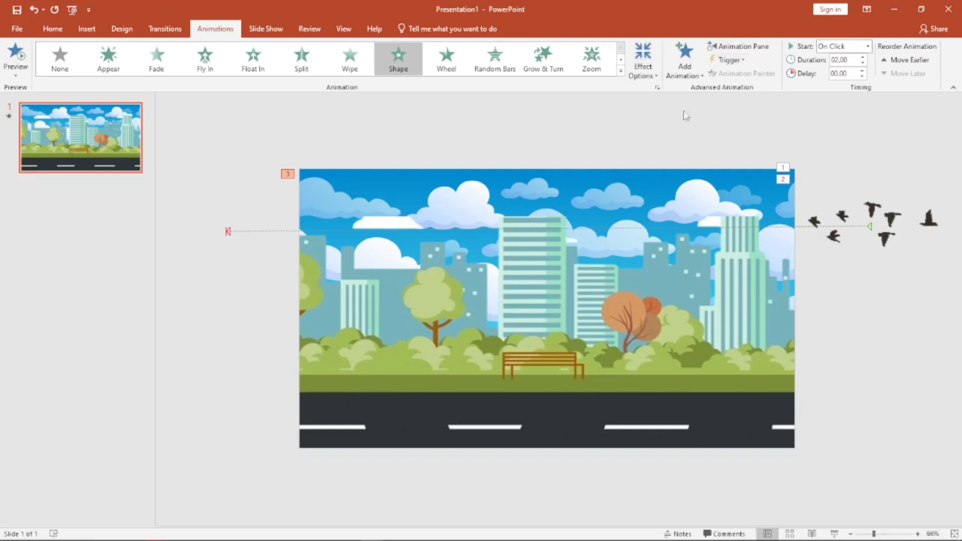
In the Animation Pane, preview the animations and reorder so the background entrance plays before the birds' flight.
left_click(739, 46)
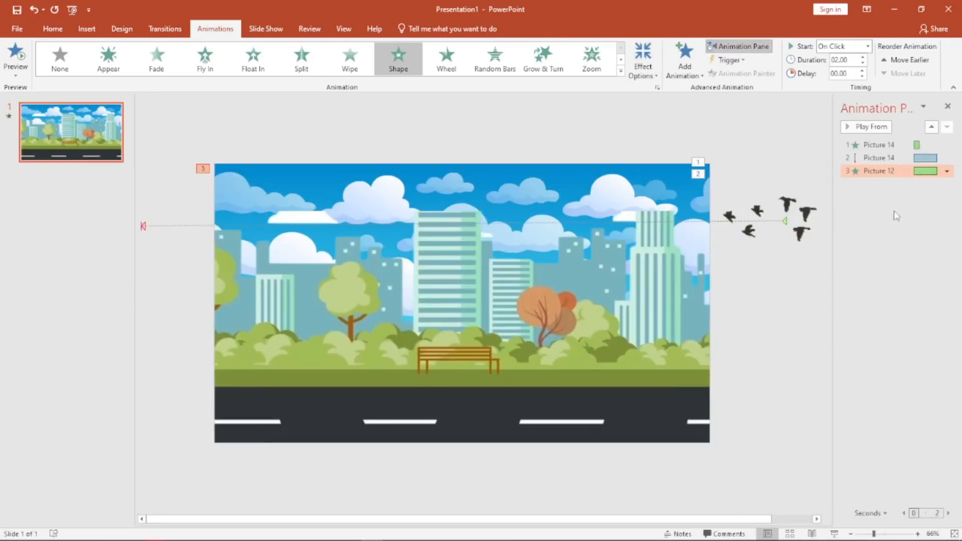
left_click(878, 144)
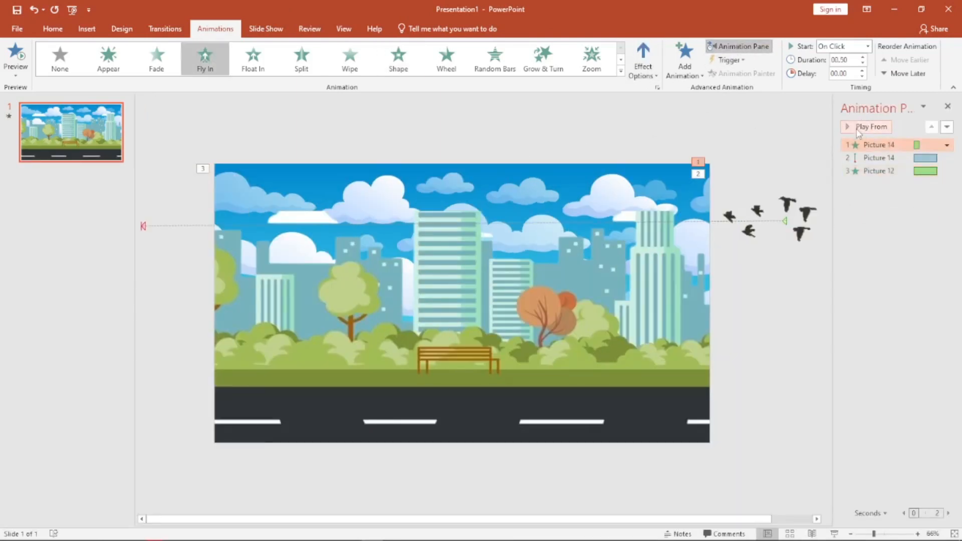
left_click(866, 126)
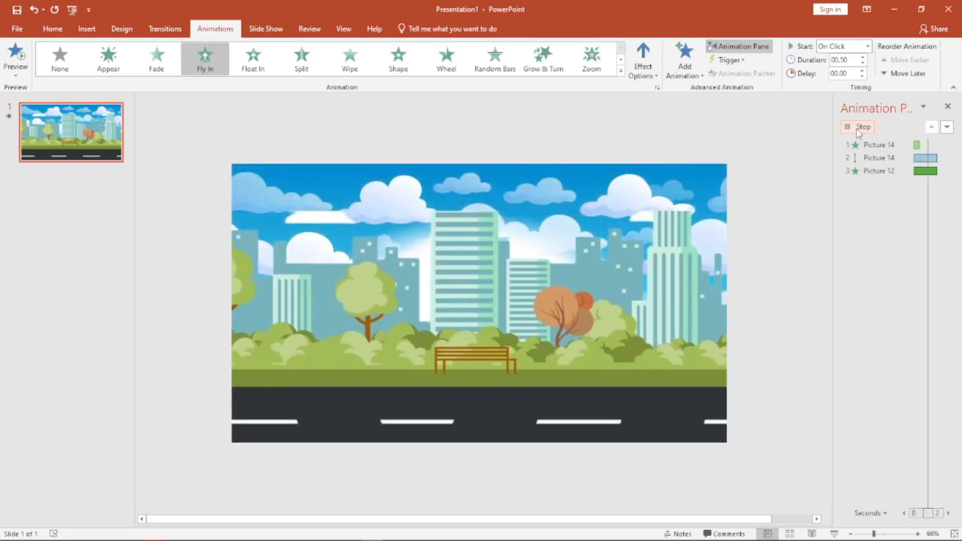
left_click(862, 127)
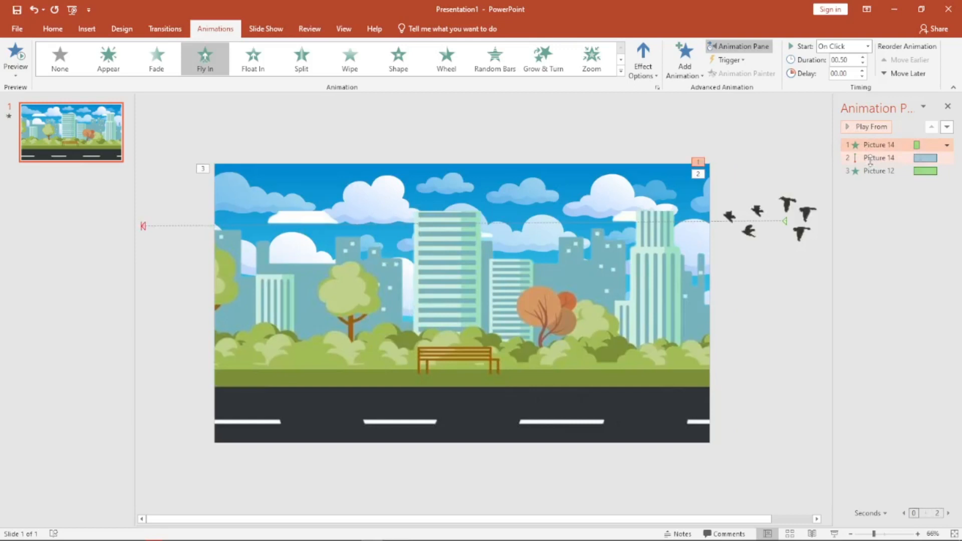
left_click(946, 157)
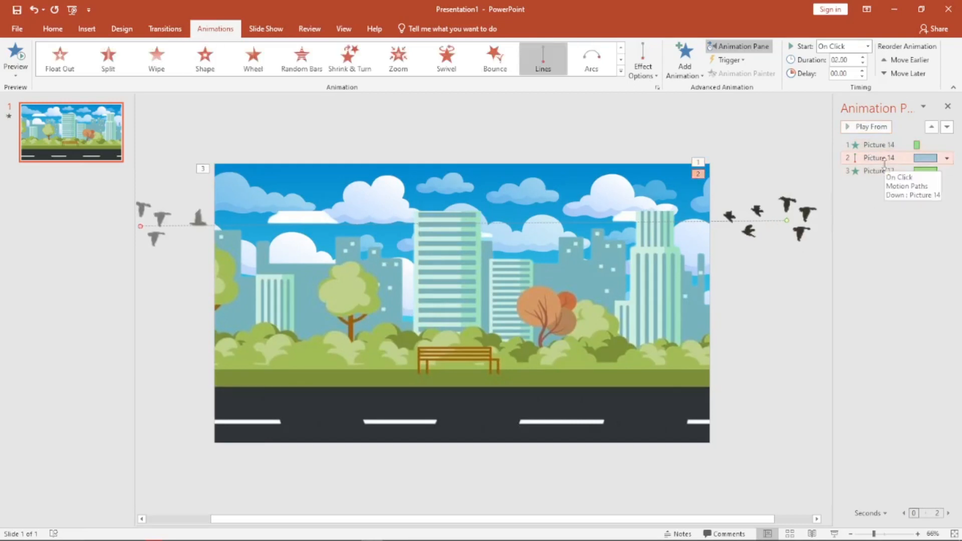
right_click(178, 222)
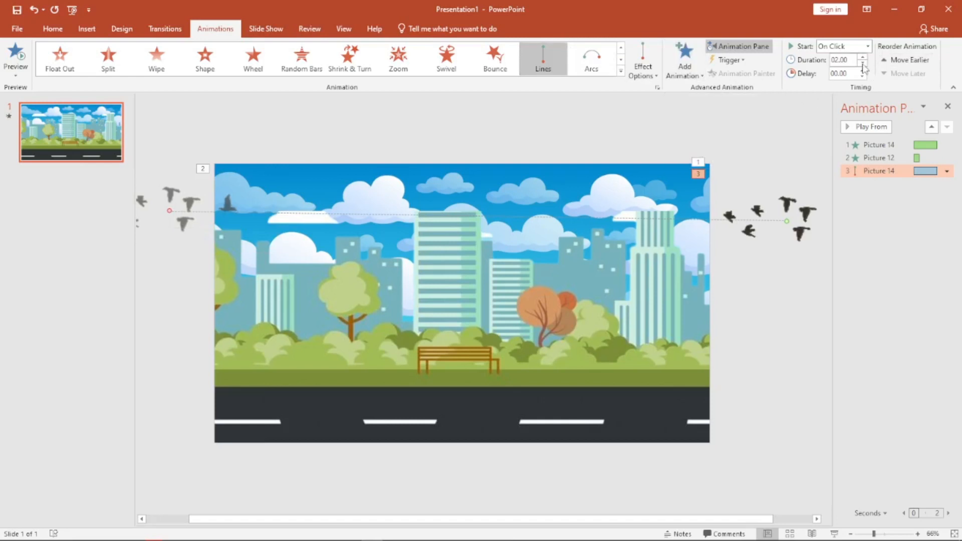
Lengthen the birds' flight duration to 07.75 seconds and preview the result.
left_click(862, 56)
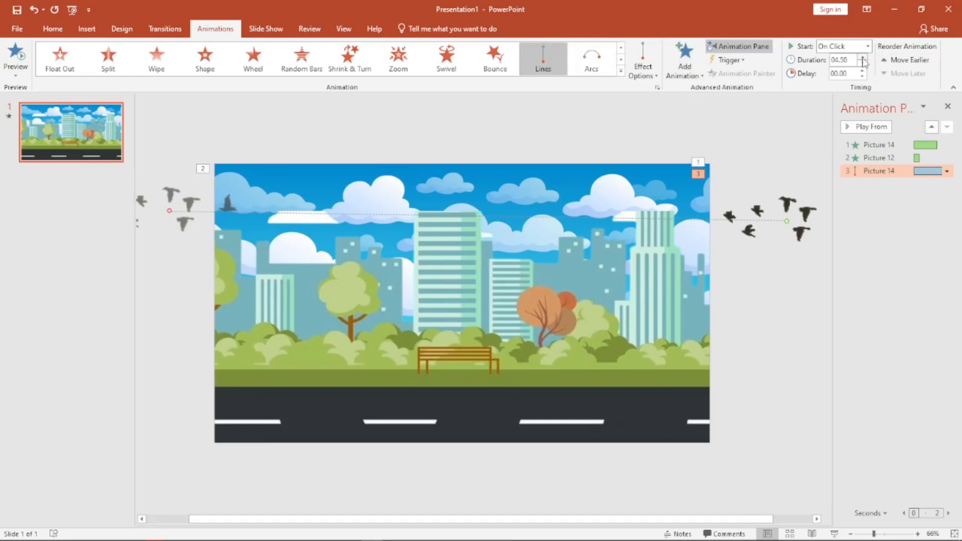
left_click(862, 70)
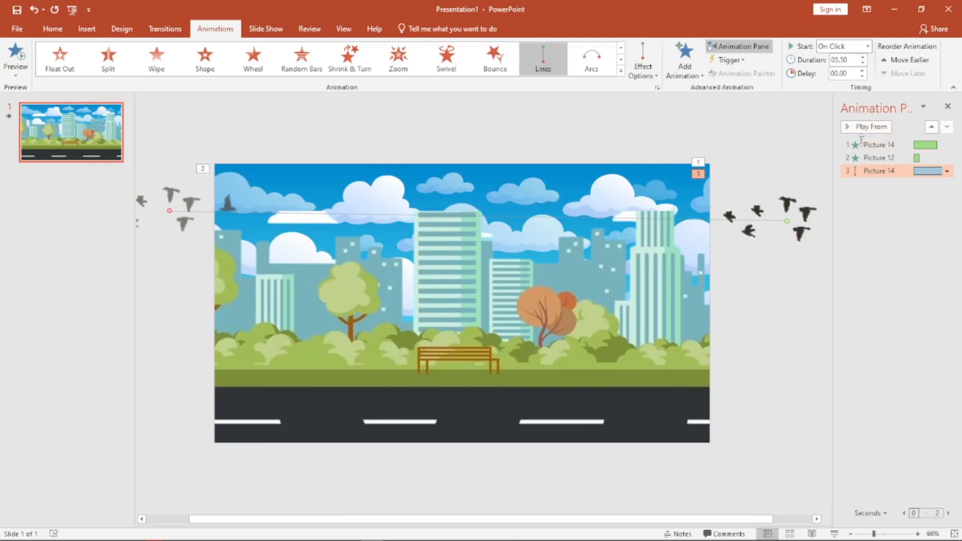
left_click(866, 127)
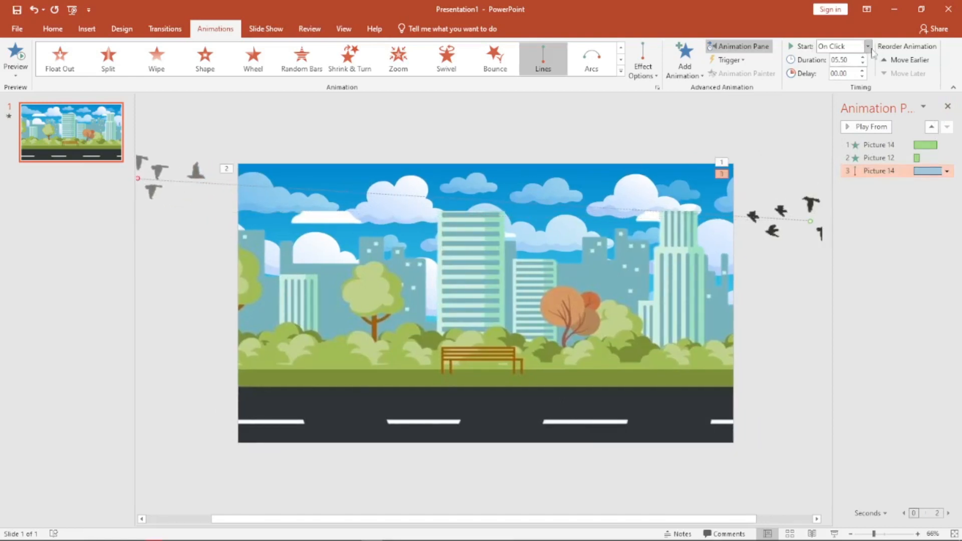
left_click(859, 62)
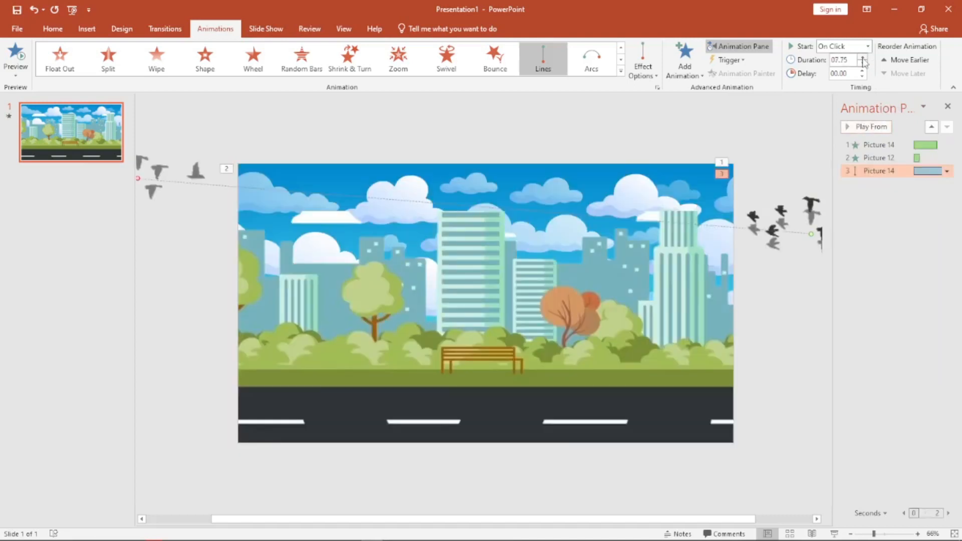
left_click(870, 126)
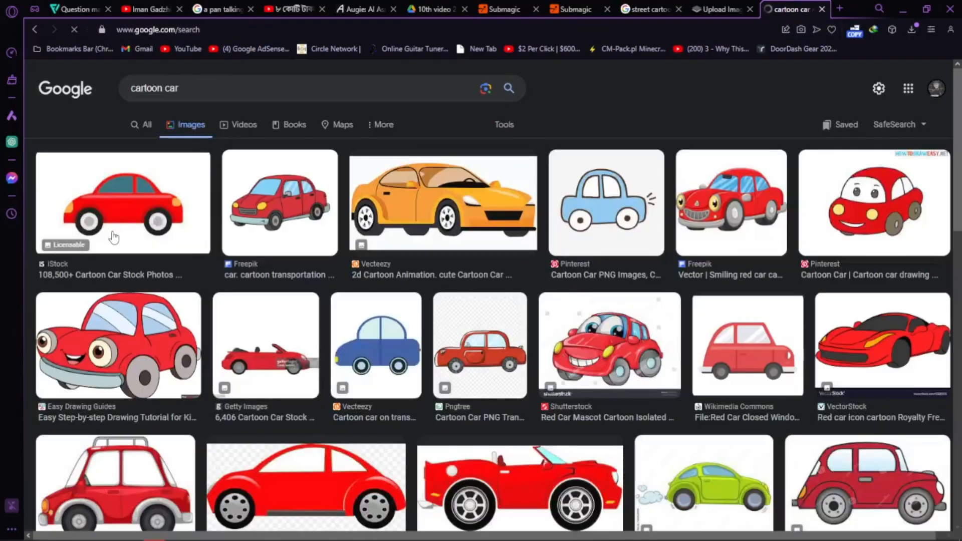
Save the plain red cartoon car from Google Images and download its background-free version from remove.bg.
right_click(737, 214)
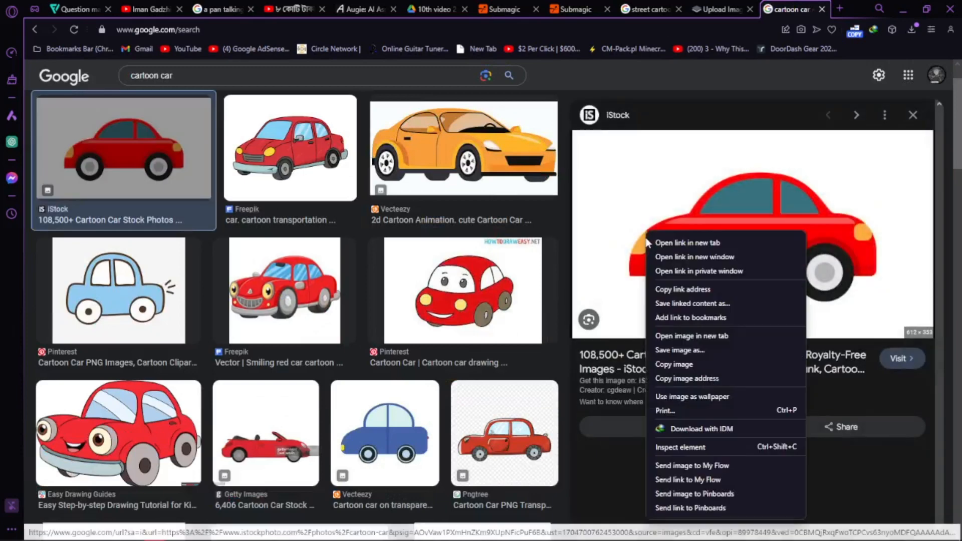
left_click(700, 428)
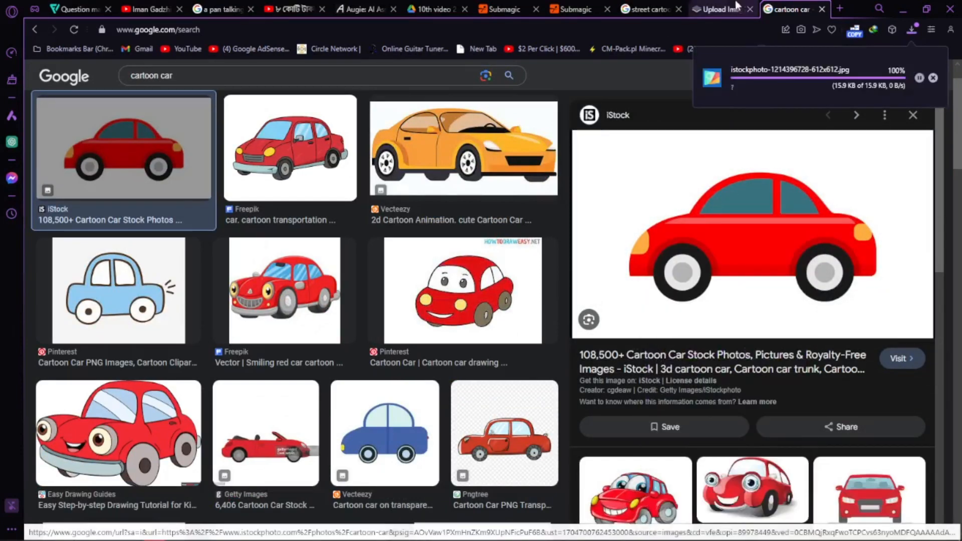
left_click(716, 9)
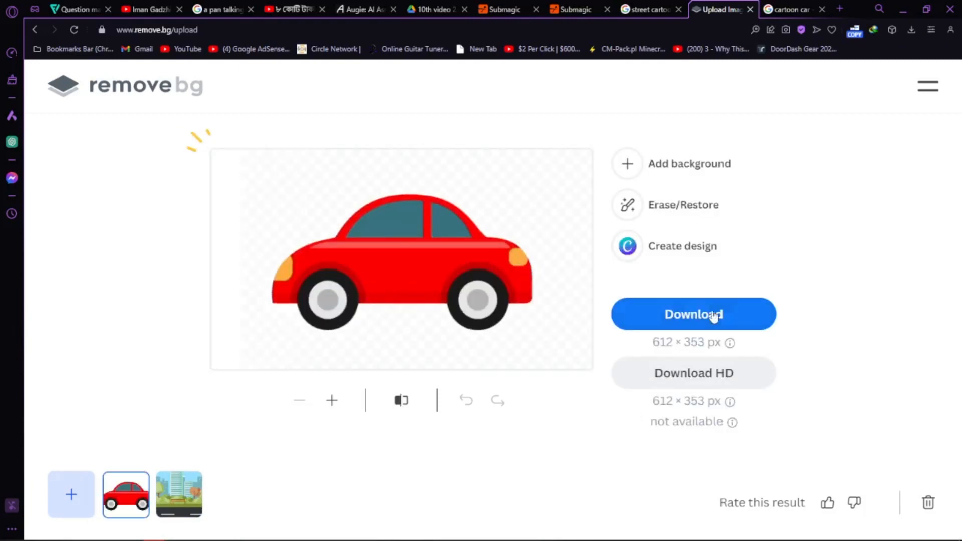
left_click(692, 314)
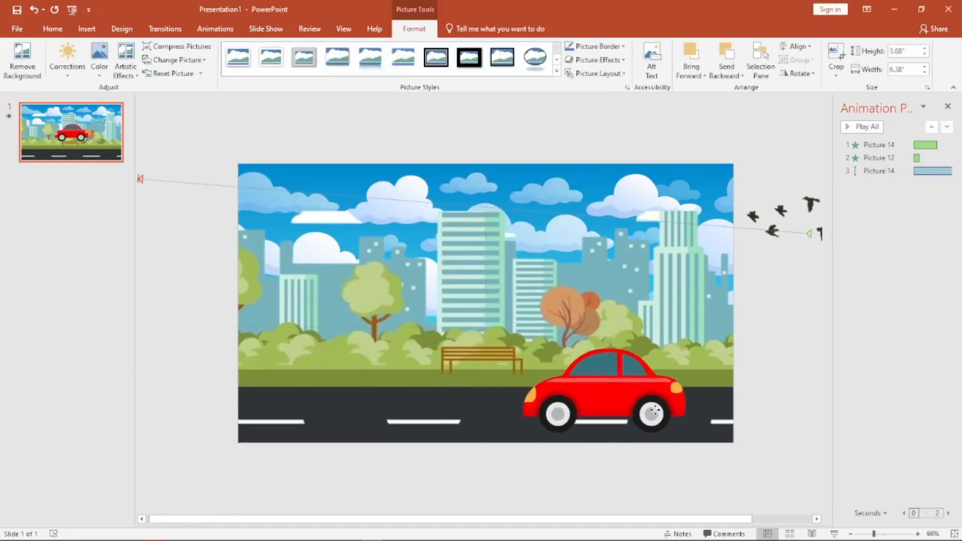
Give the red car a straight-line motion path along the road with a 4.5-second duration.
left_click(614, 399)
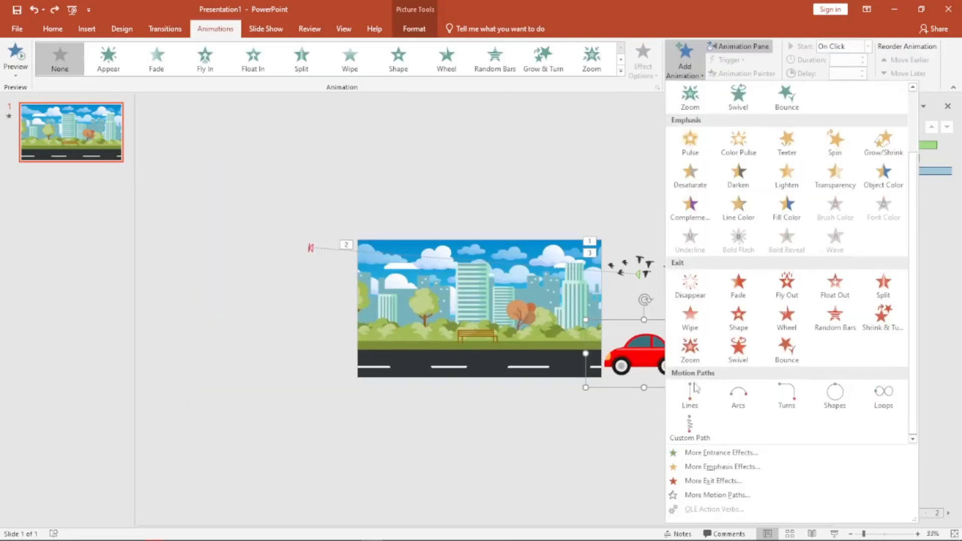
left_click(689, 396)
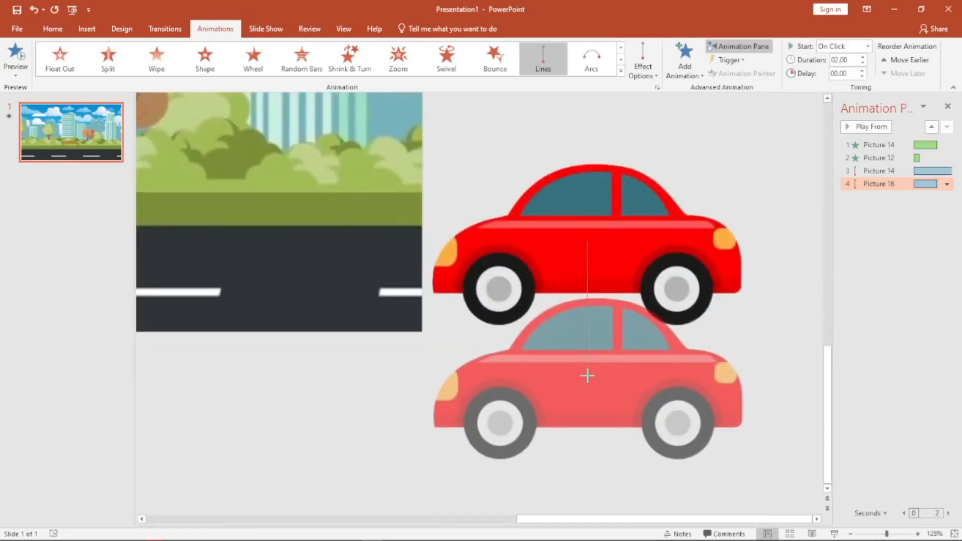
left_click(15, 55)
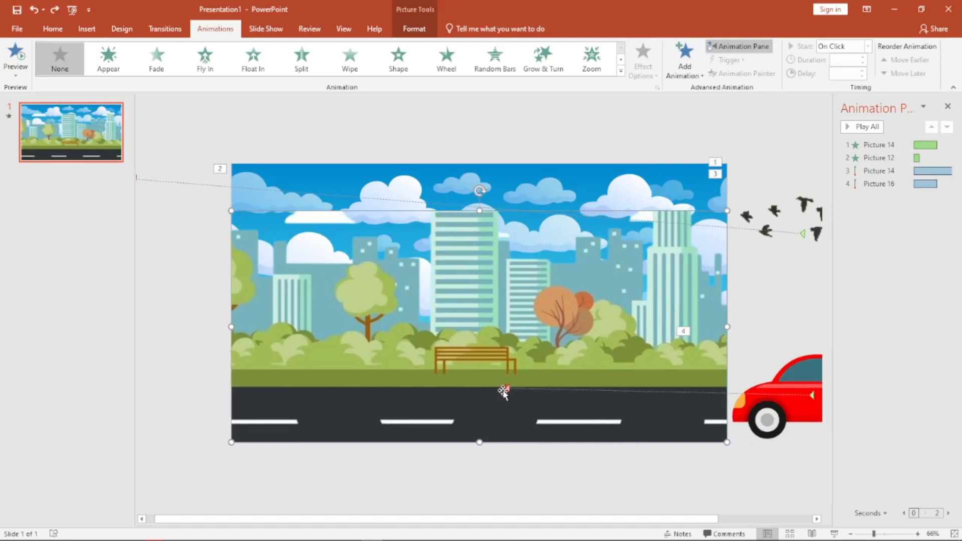
mouse_move(509, 393)
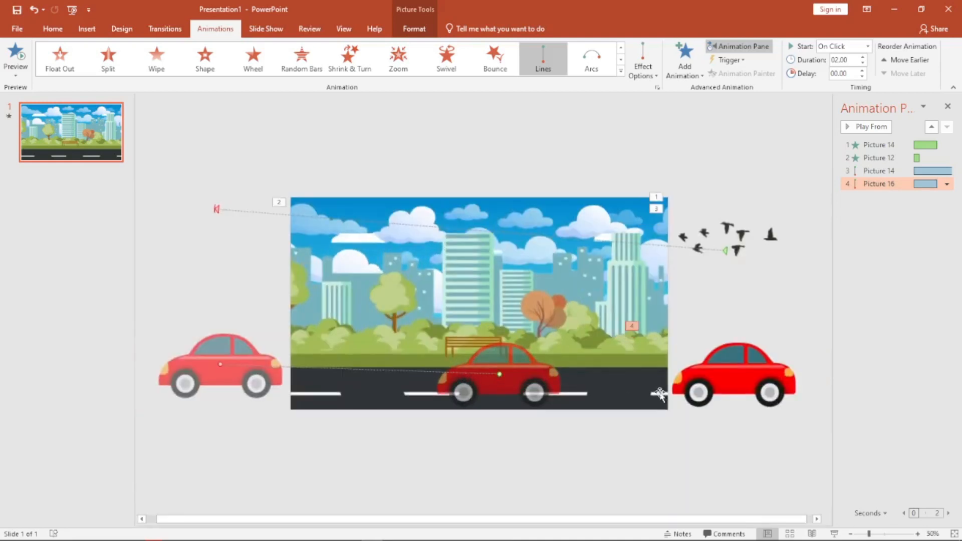
mouse_move(862, 59)
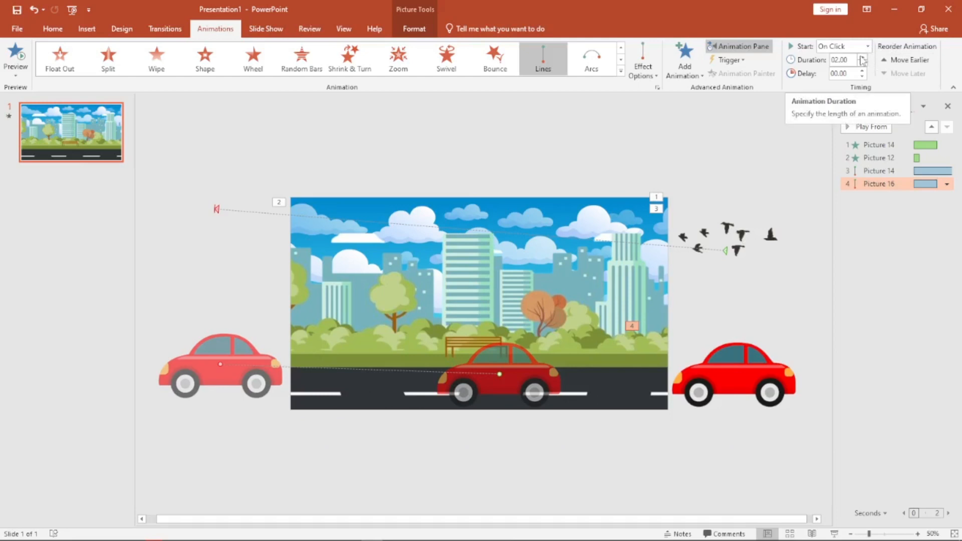
left_click(863, 56)
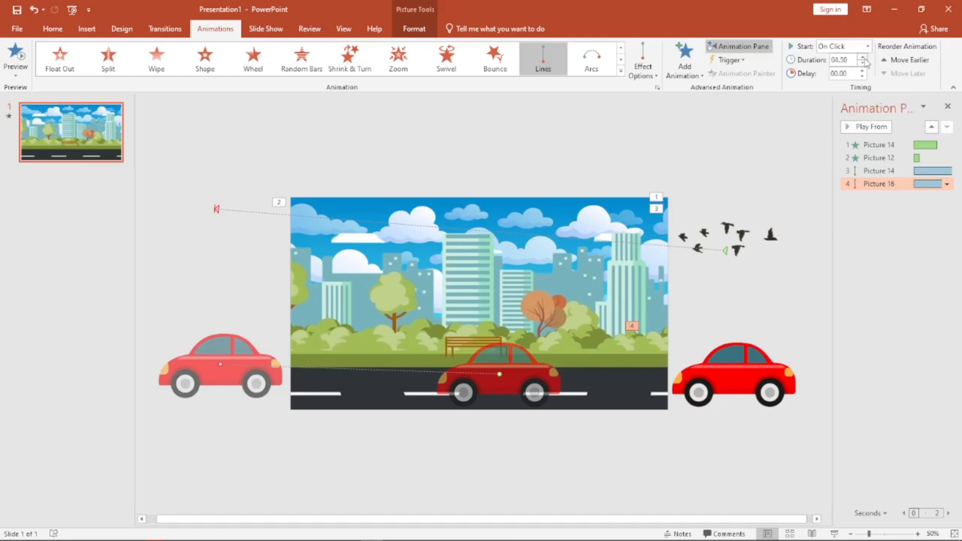
left_click(863, 56)
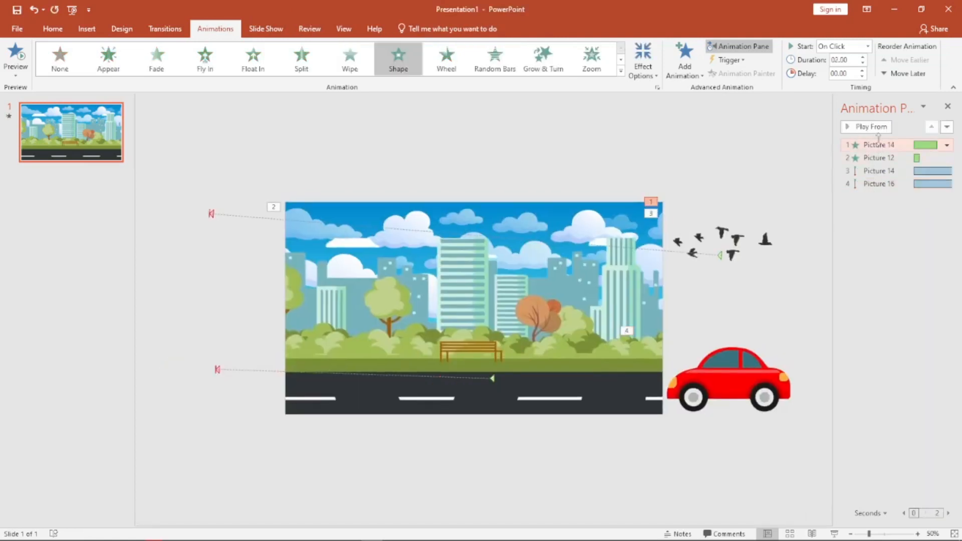
Set the birds' entrance and background wipe to start with or after the previous animation, then preview.
left_click(870, 127)
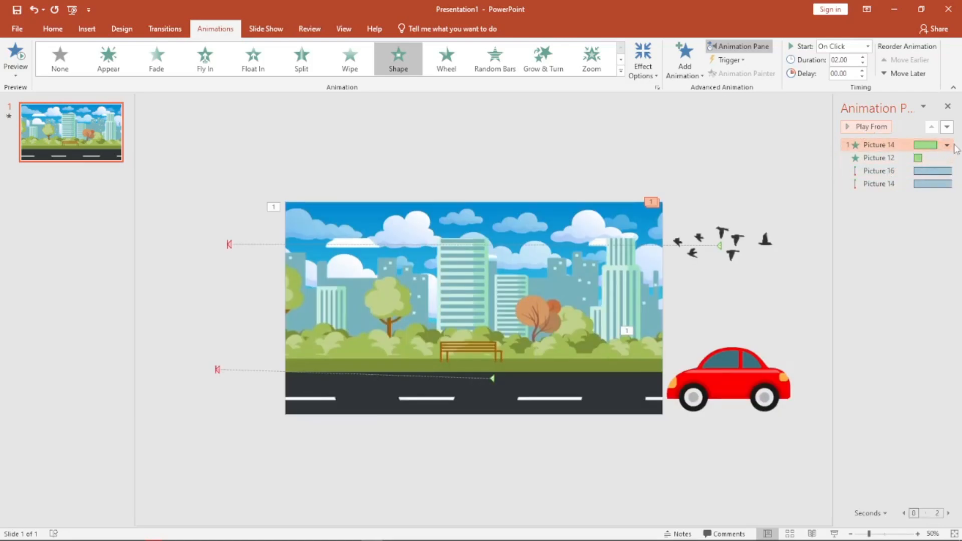
left_click(878, 158)
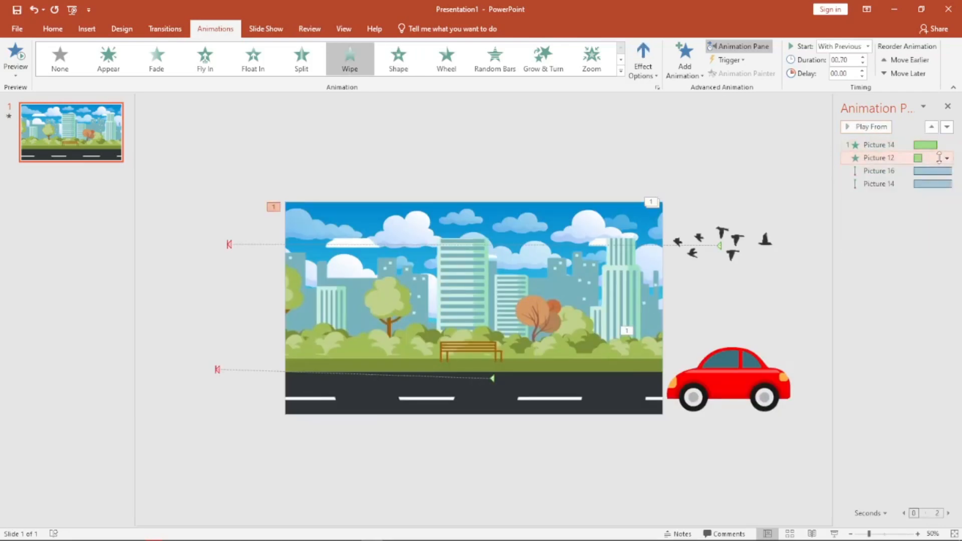
left_click(879, 144)
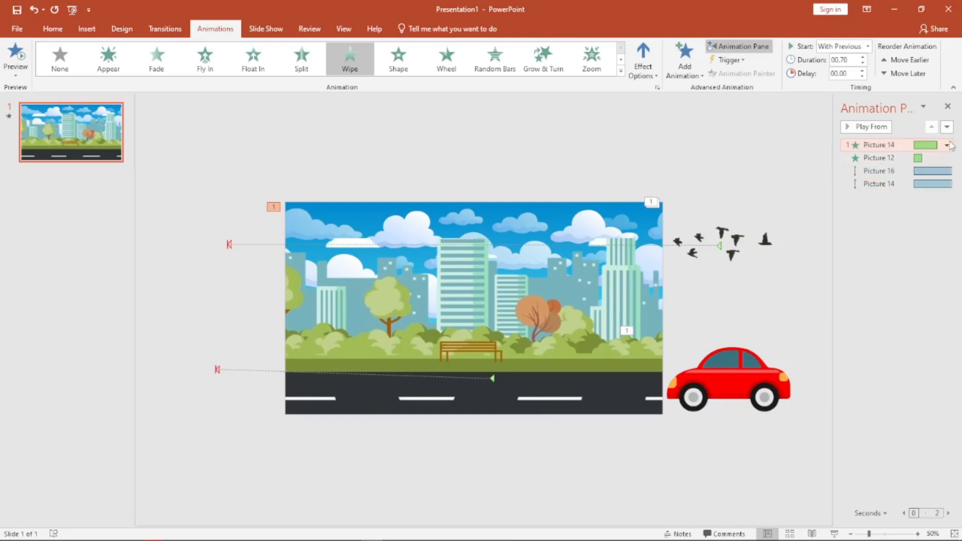
left_click(947, 145)
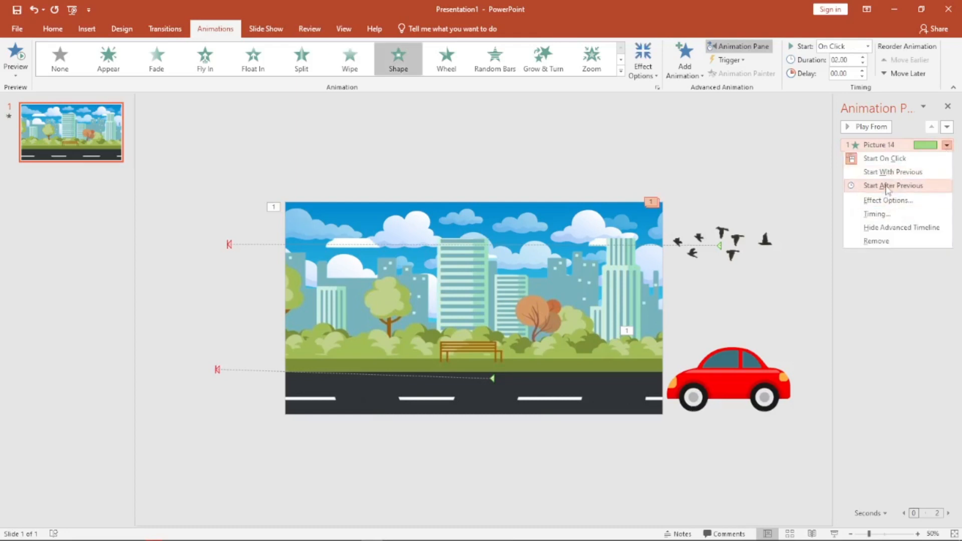
mouse_move(893, 172)
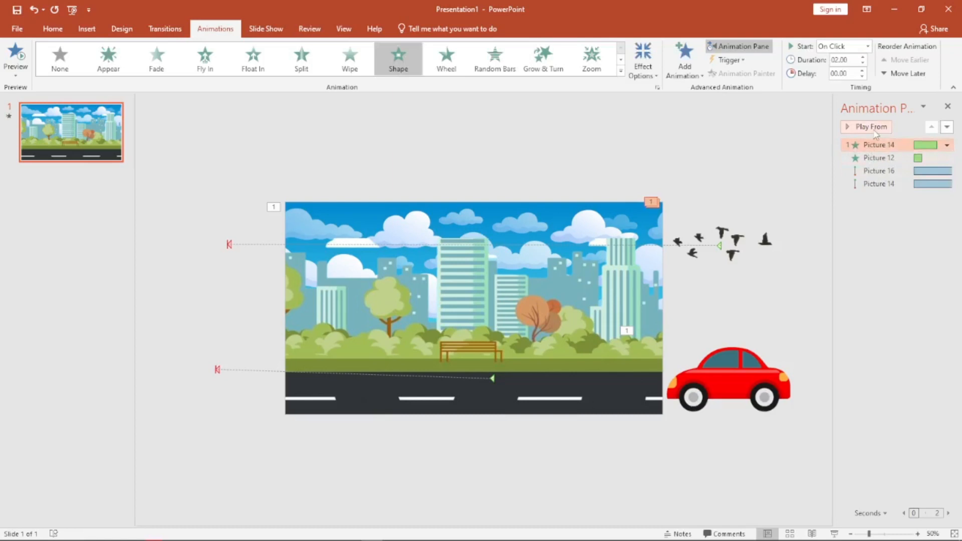
left_click(869, 126)
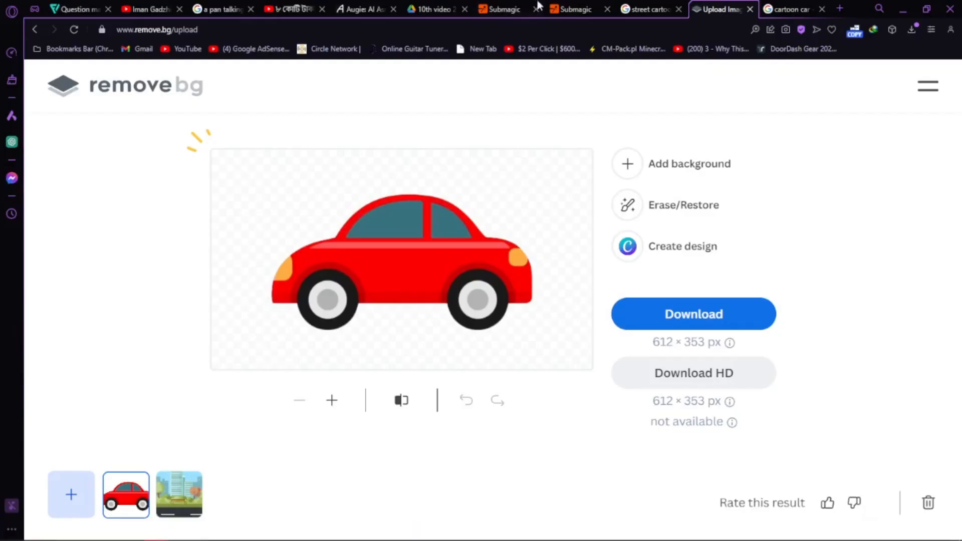
Take the blue Vecteezy cartoon car into remove.bg and download it without its background.
left_click(789, 9)
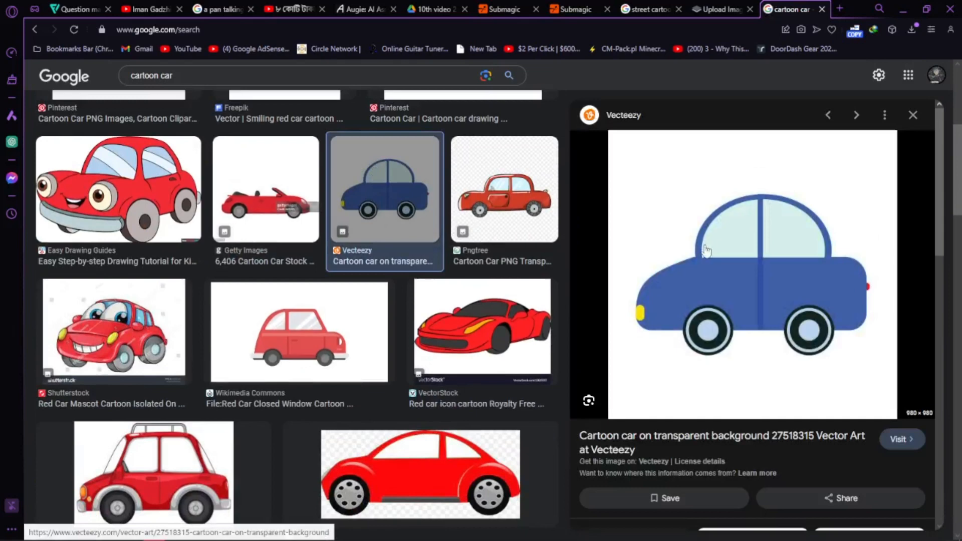
mouse_move(731, 356)
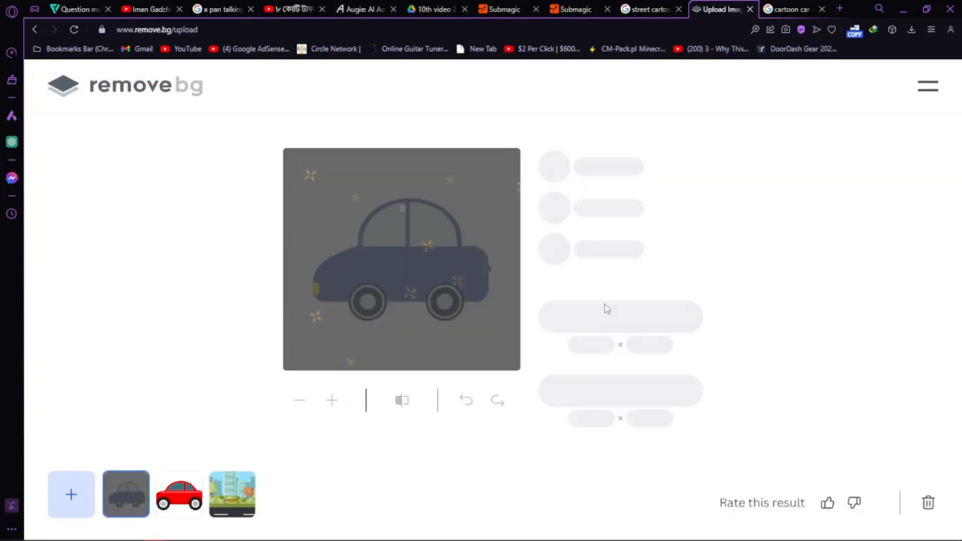
left_click(619, 324)
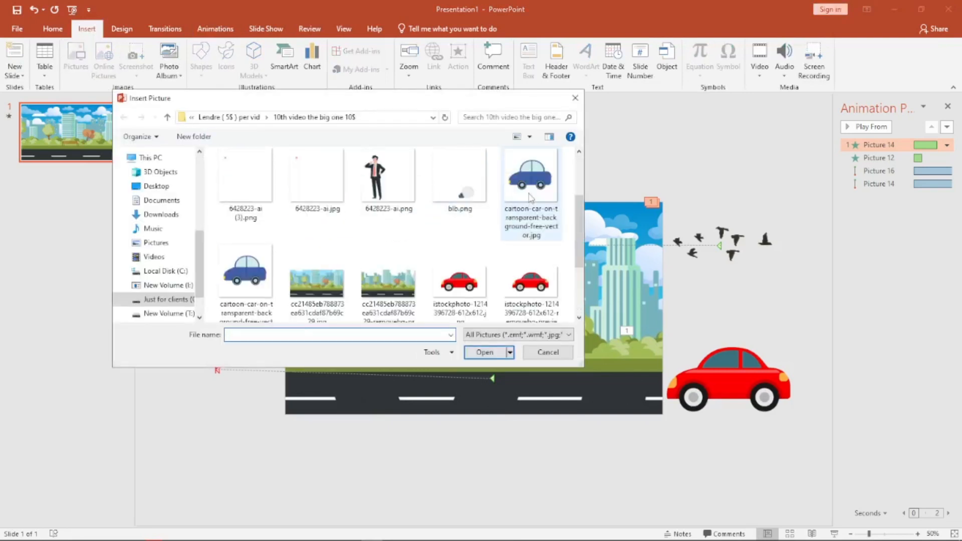
Insert the cartoon-car removebg file onto the city street slide.
left_click(245, 270)
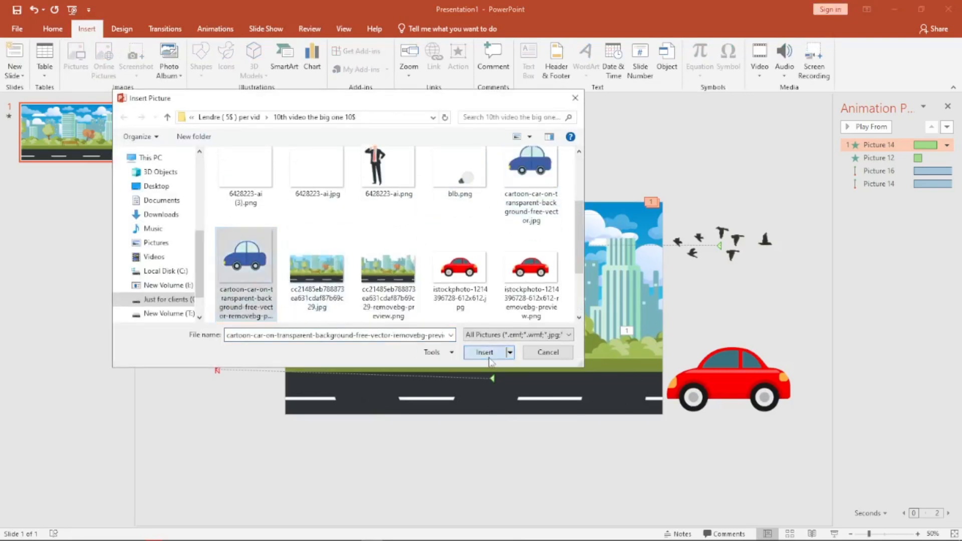
left_click(484, 352)
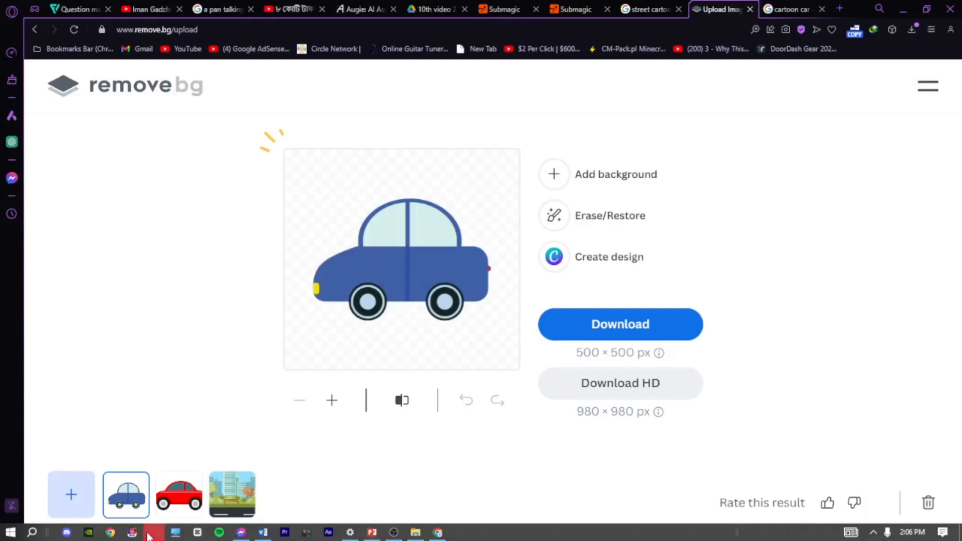
Preview the smiling red CleanPNG cartoon car in the cartoon car search results.
left_click(789, 9)
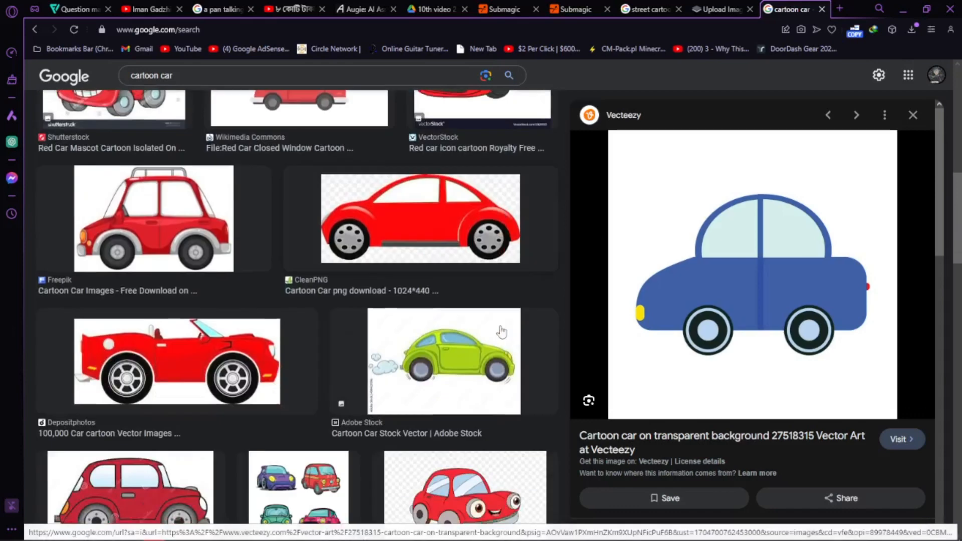
left_click(443, 361)
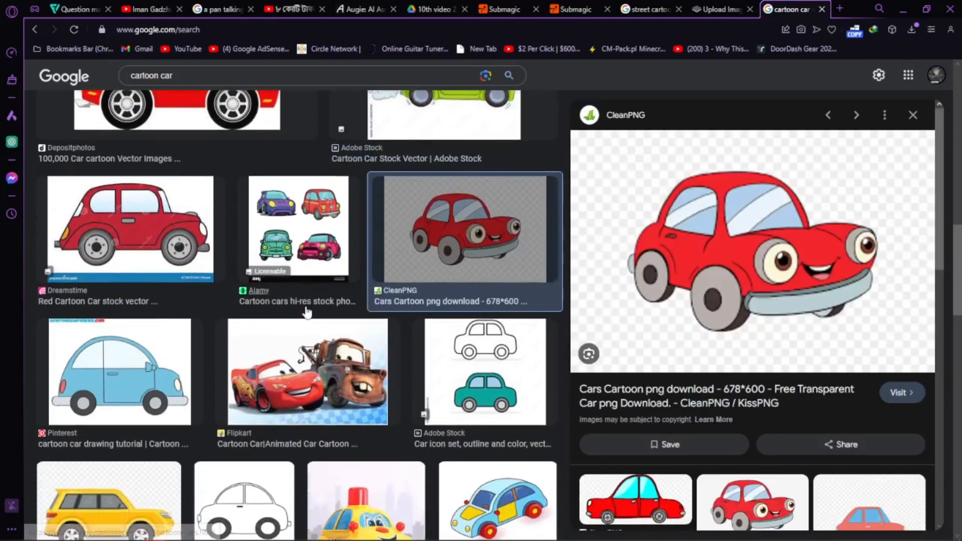
scroll("down", 3)
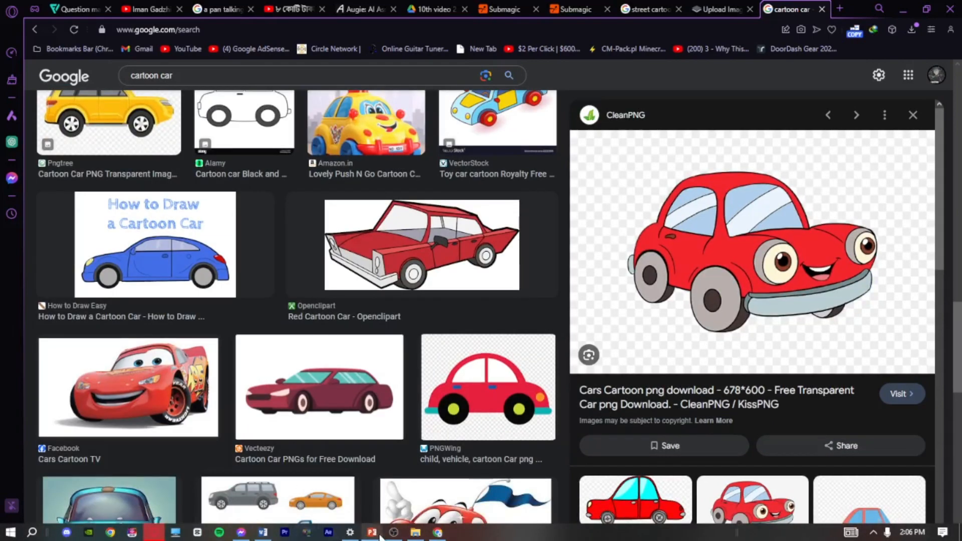
Insert the street light picture onto the scene and send it one layer backward.
left_click(371, 532)
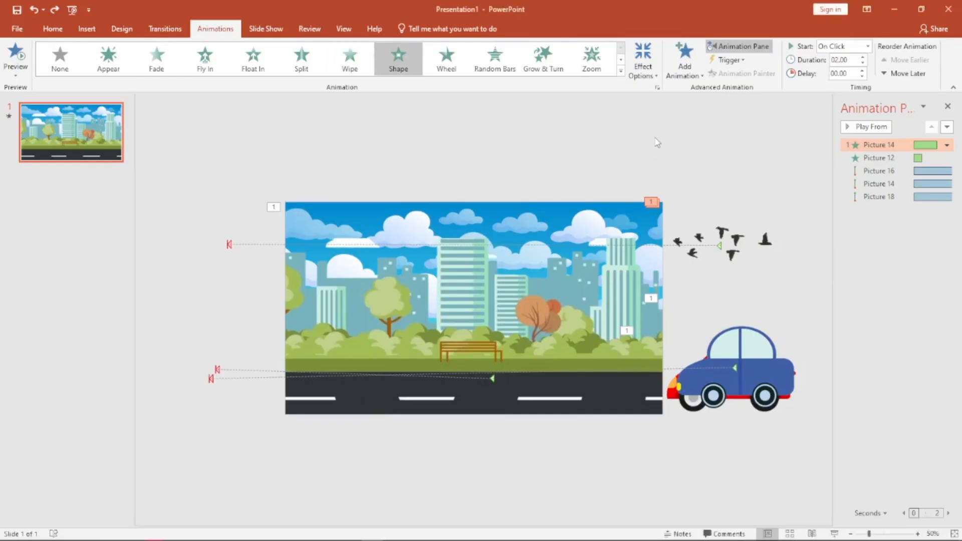
mouse_move(322, 220)
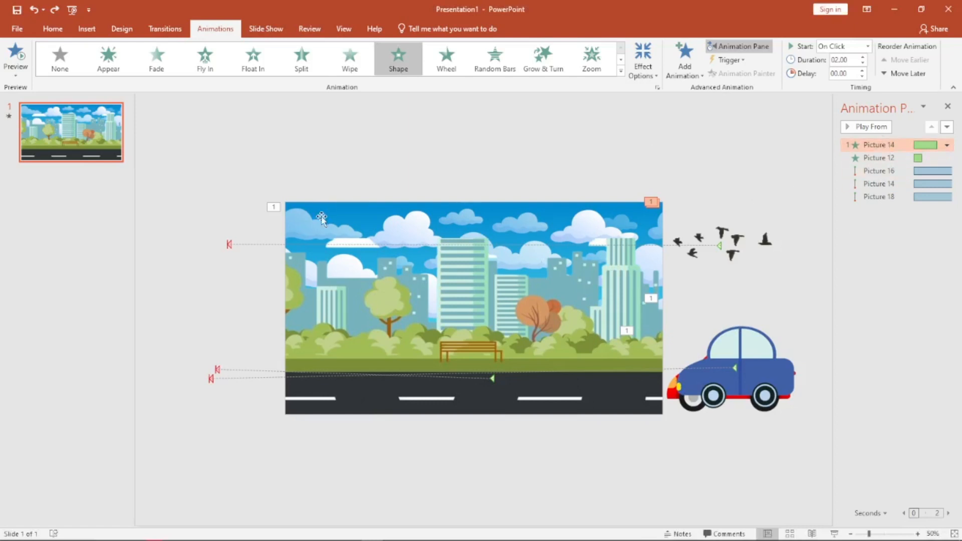
mouse_move(368, 371)
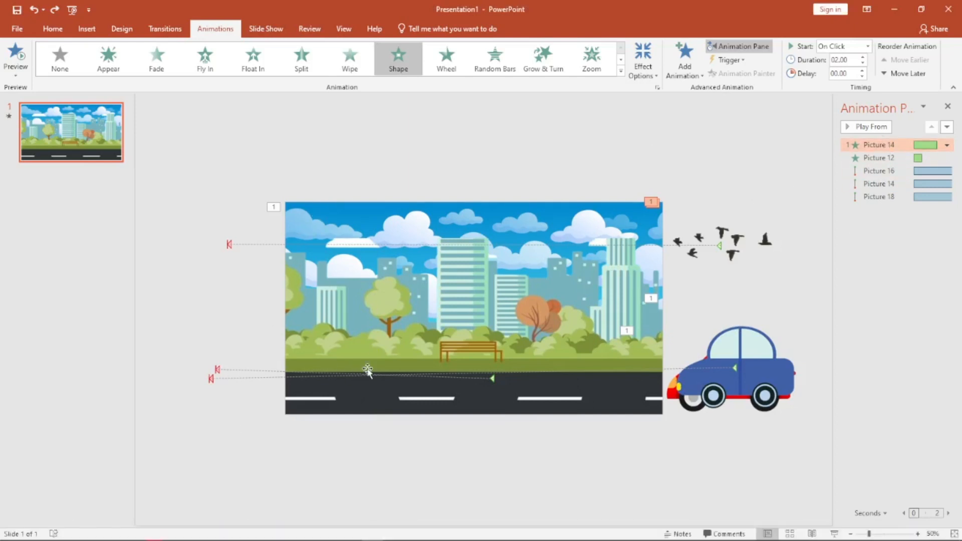
mouse_move(417, 350)
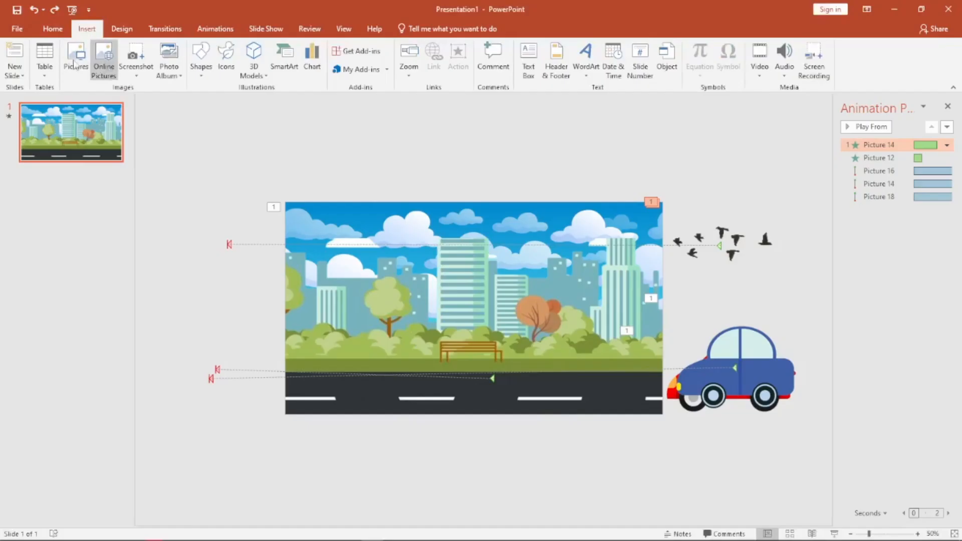
left_click(75, 58)
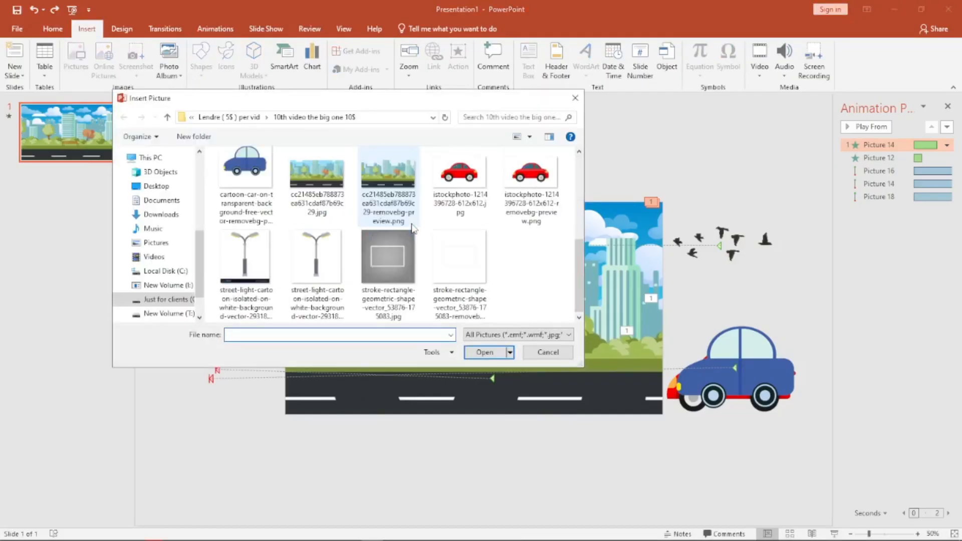
left_click(484, 351)
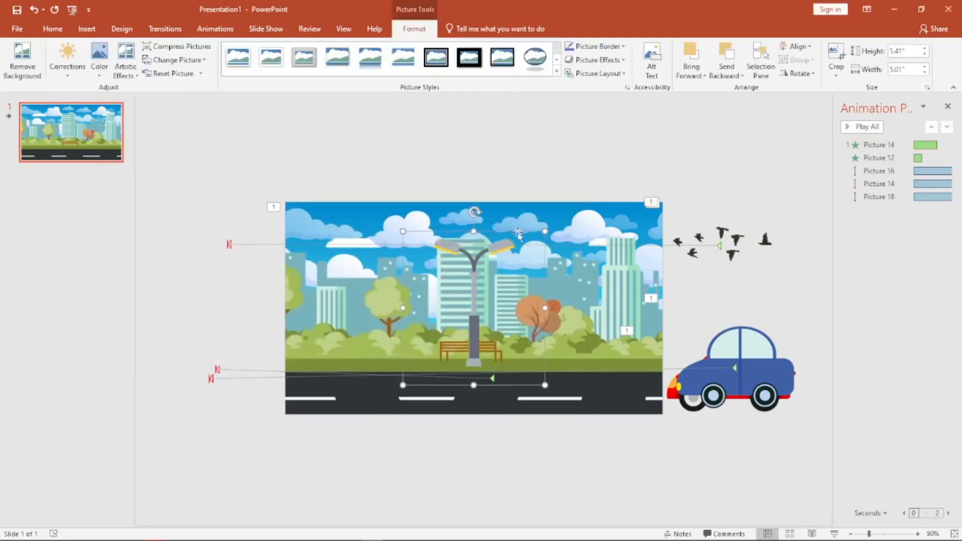
right_click(546, 237)
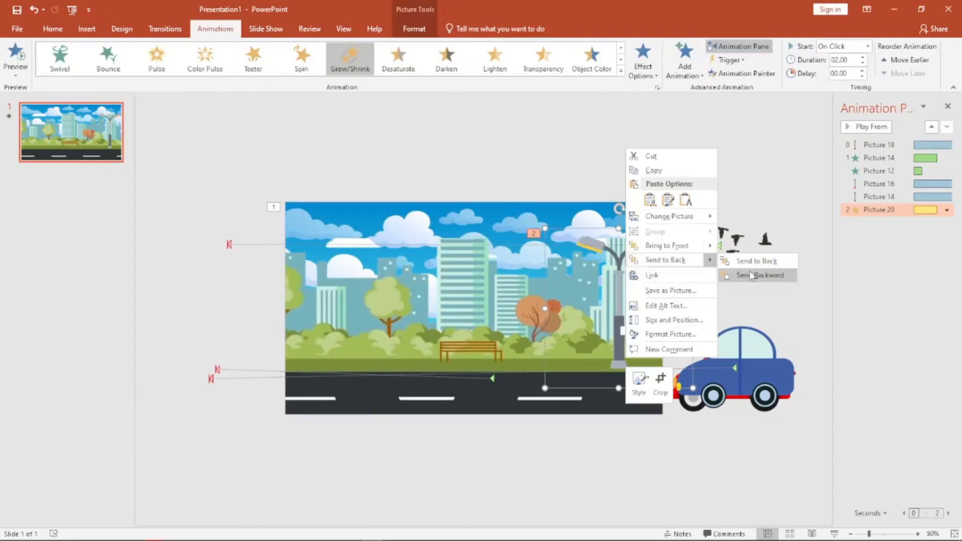
left_click(758, 275)
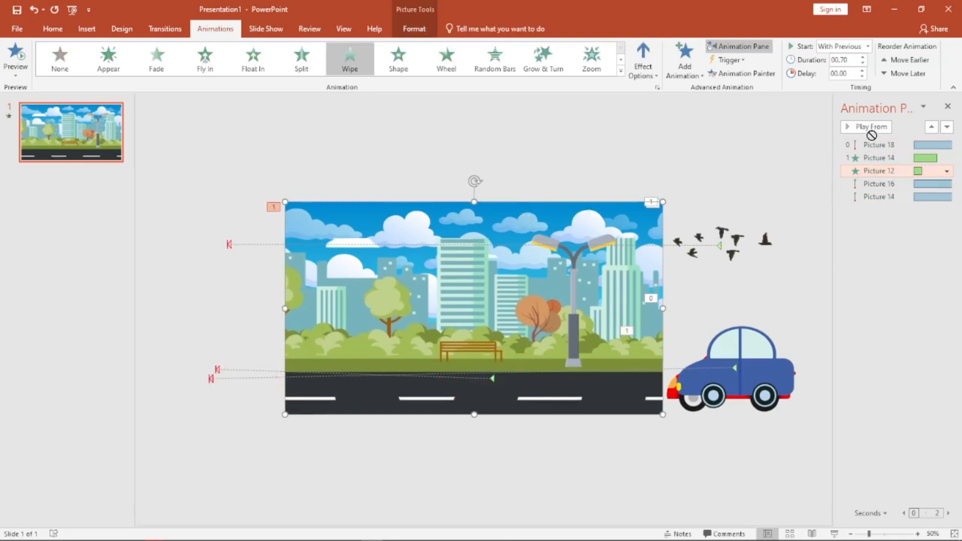
Preview the animations and move the background's Picture 12 wipe to the top of the animation list.
left_click(865, 127)
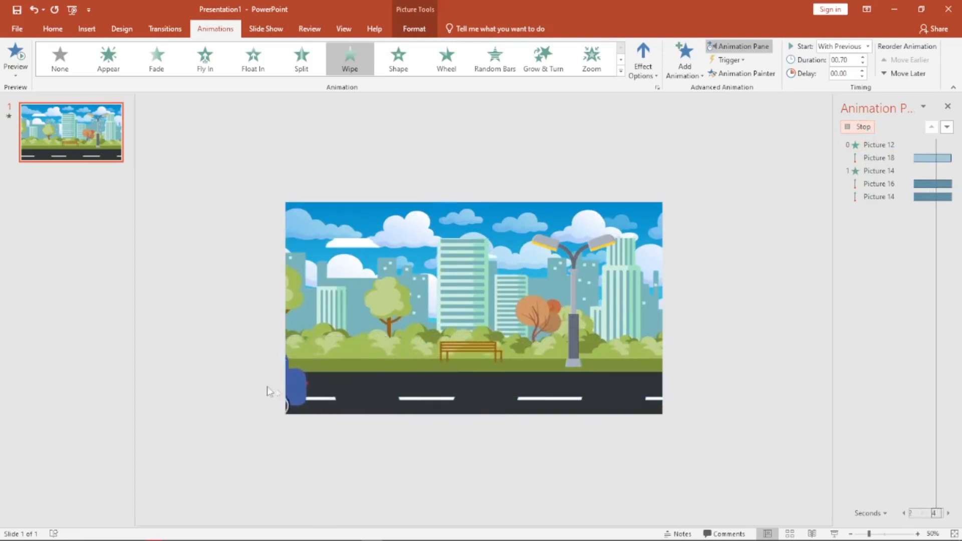
left_click(15, 59)
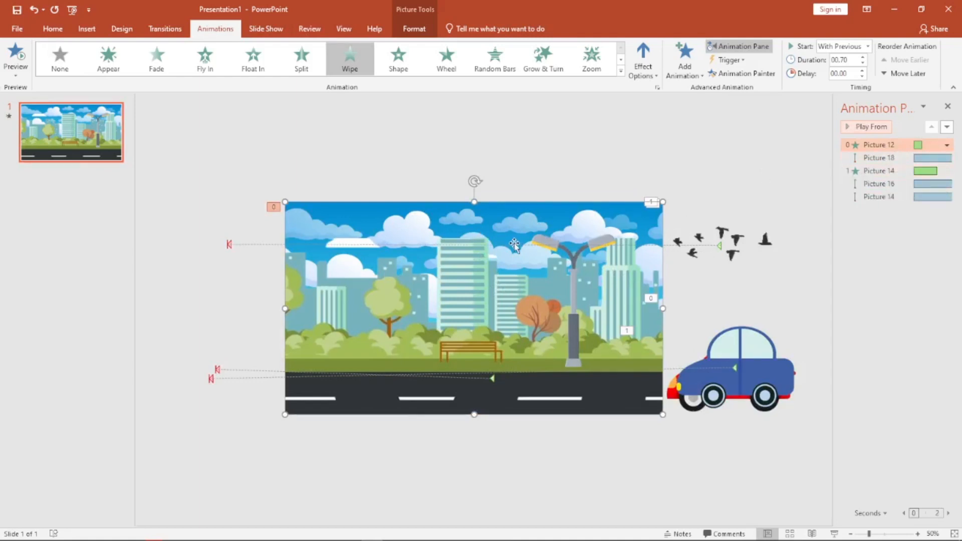
mouse_move(558, 378)
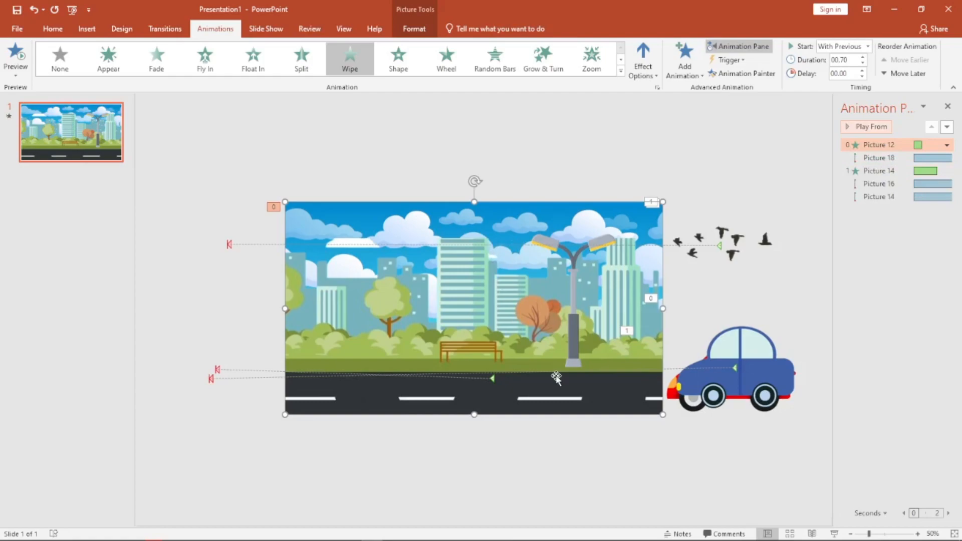